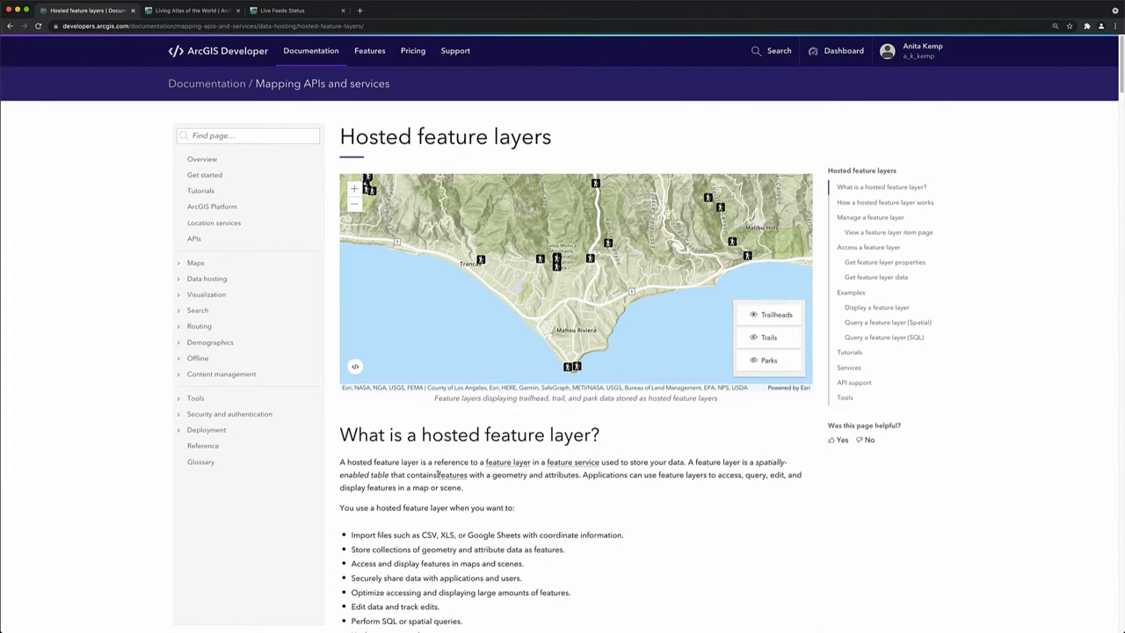
Open the Living Atlas browse gallery from the Living Atlas browser tab.
scroll(down, 3)
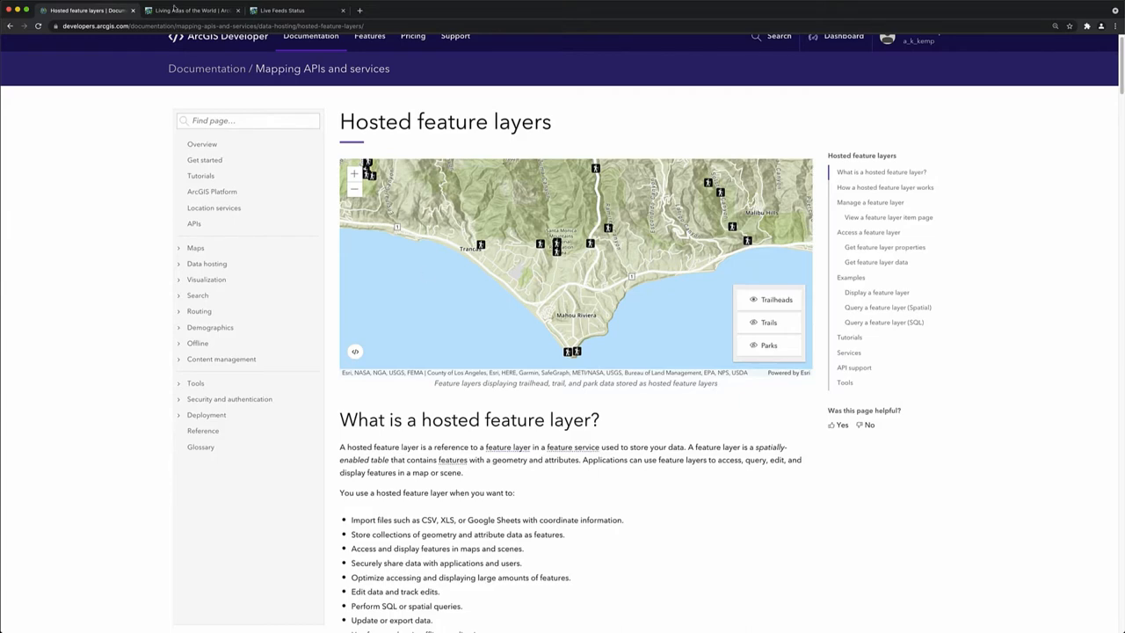
click(189, 9)
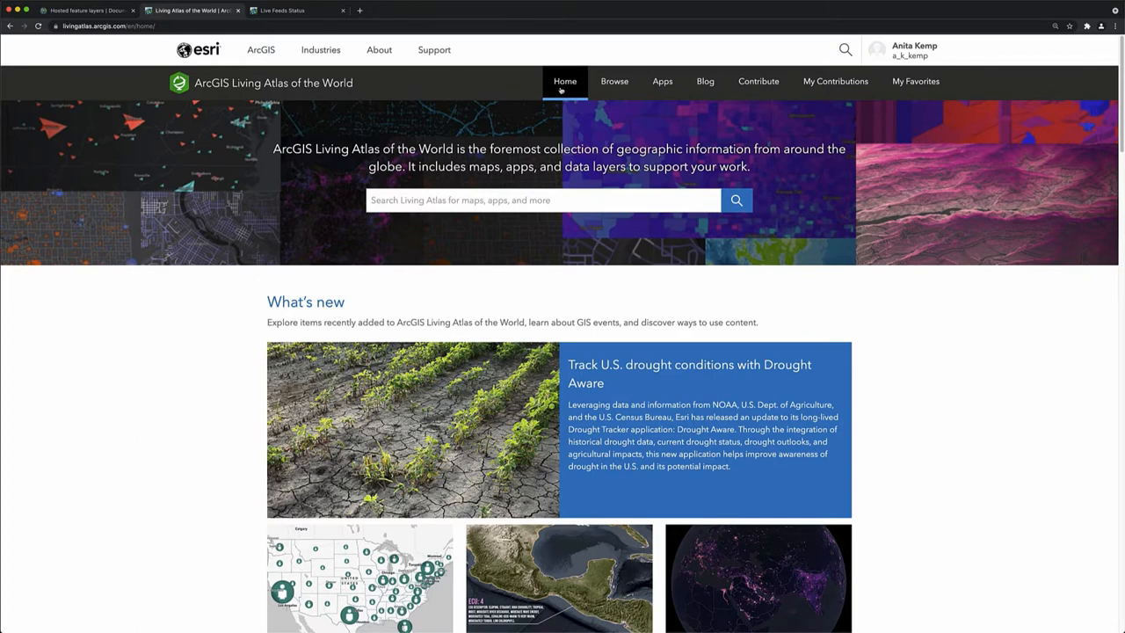
click(614, 81)
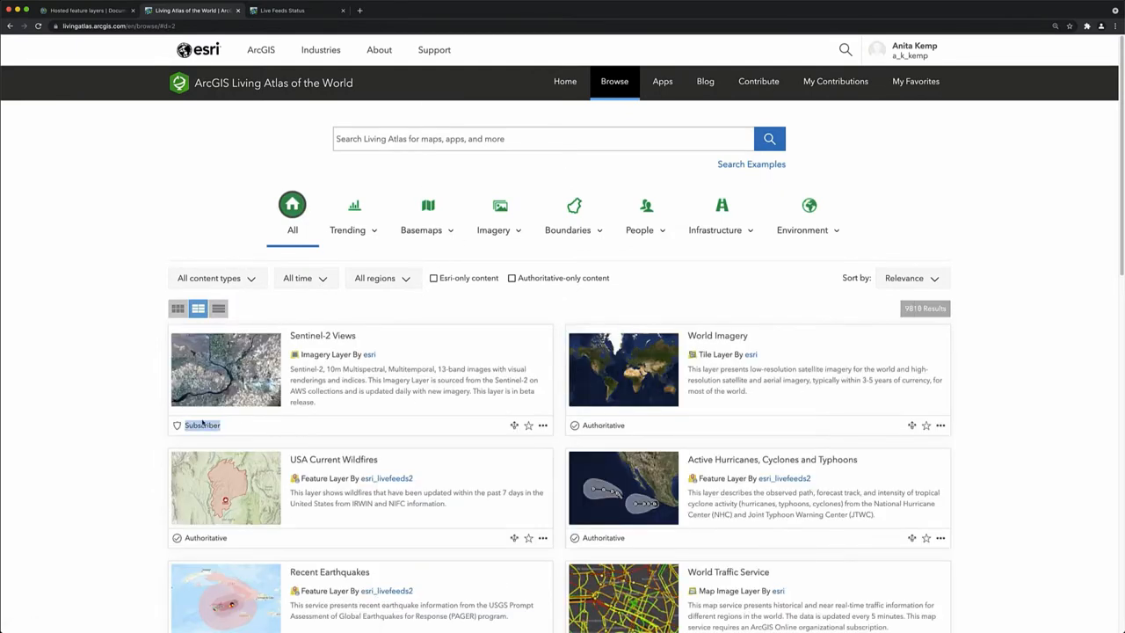
mouse_move(202, 424)
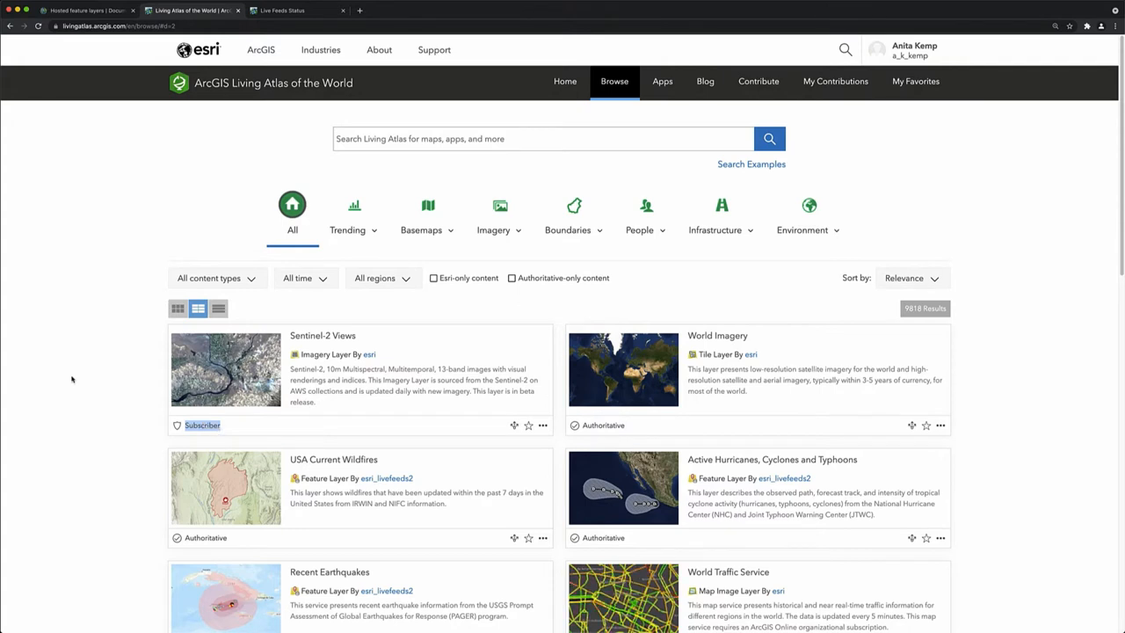
mouse_move(647, 430)
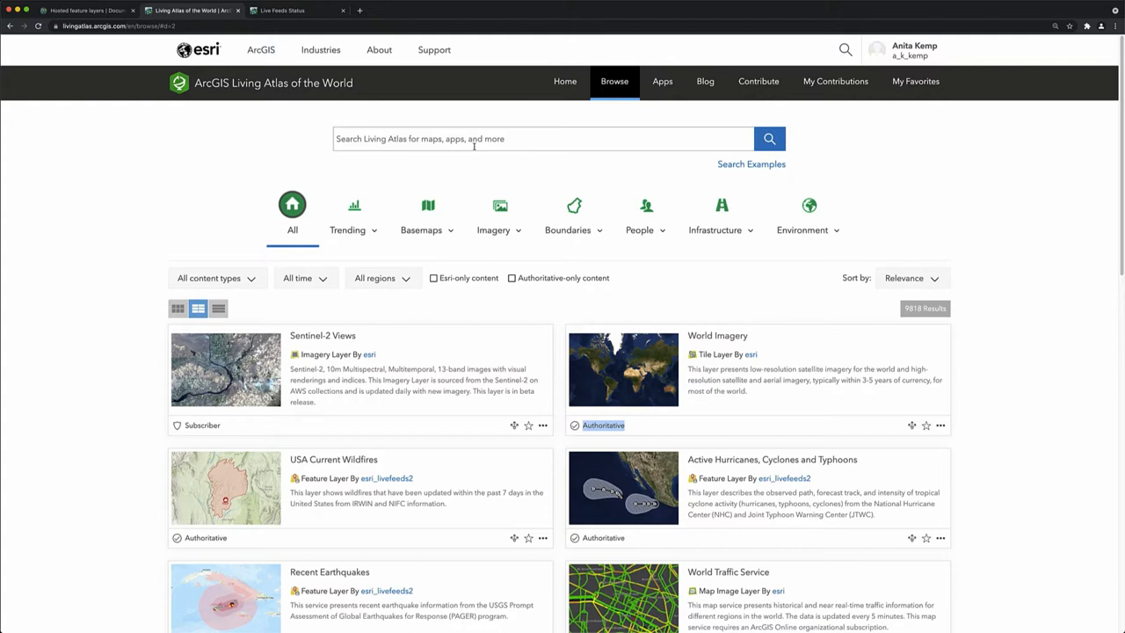
Search Living Atlas for 'weather warnings' and scroll through the results.
text(weather warnings)
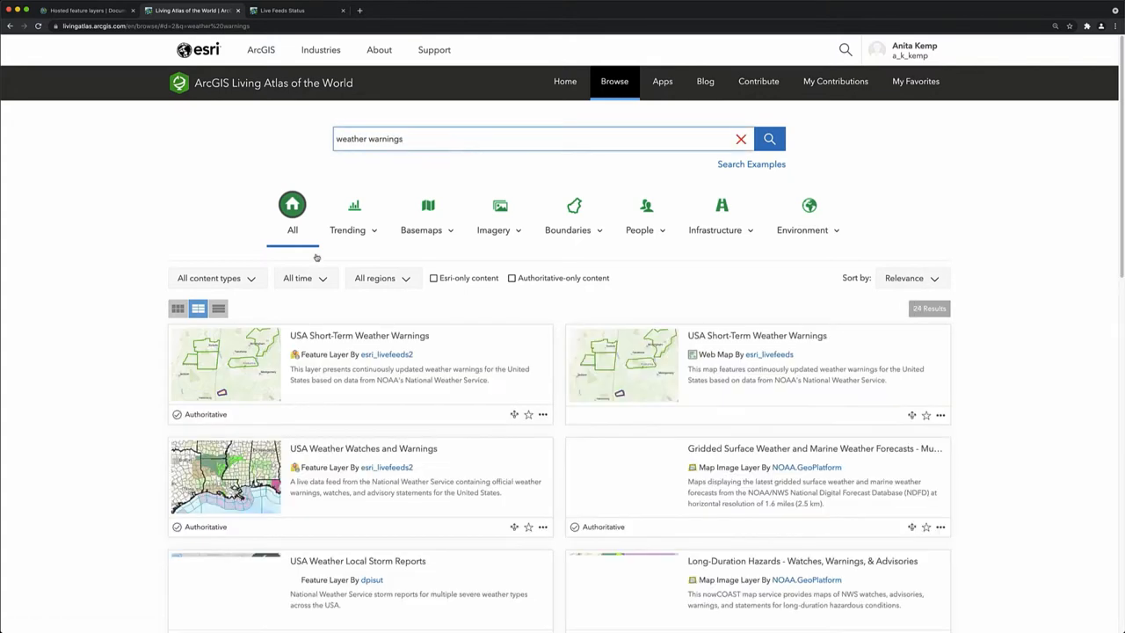
scroll(down, 3)
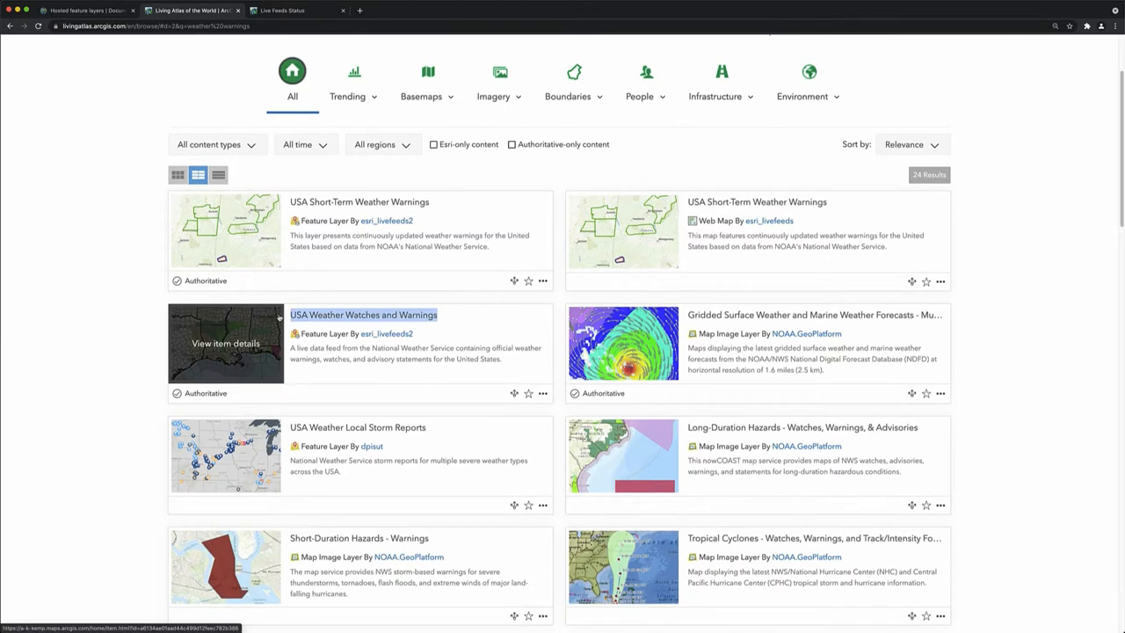
mouse_move(447, 345)
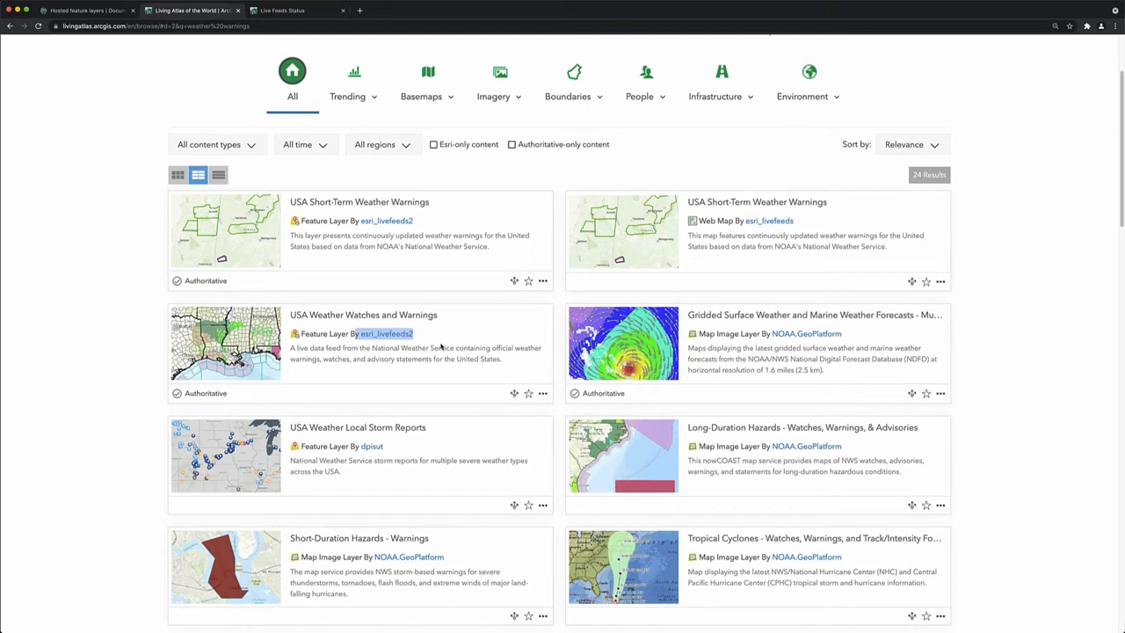
click(283, 10)
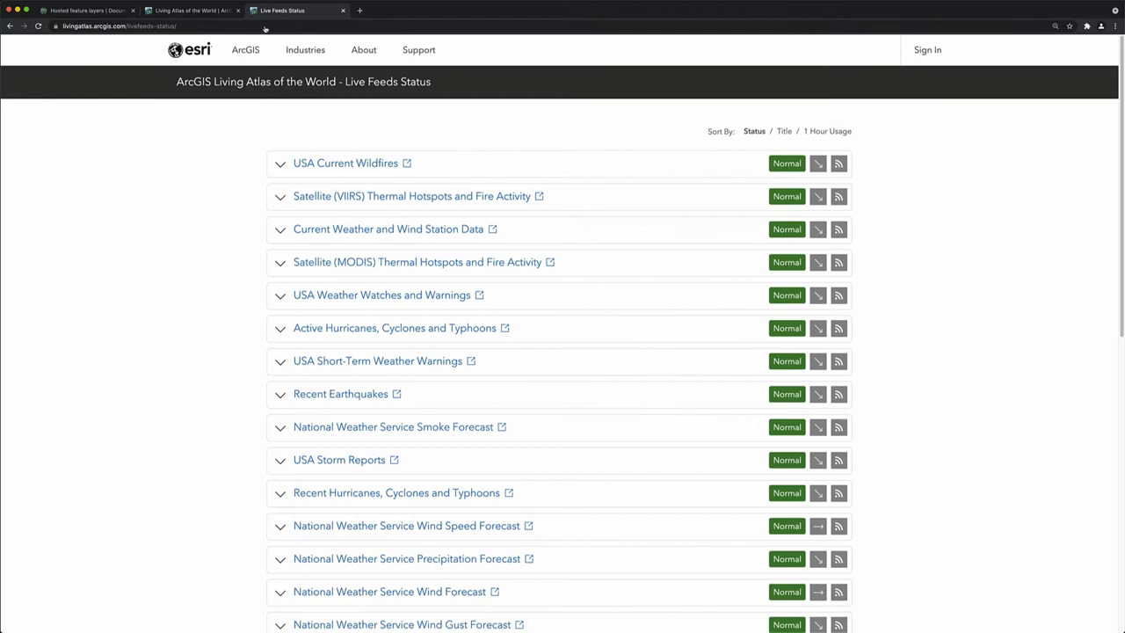
mouse_move(232, 377)
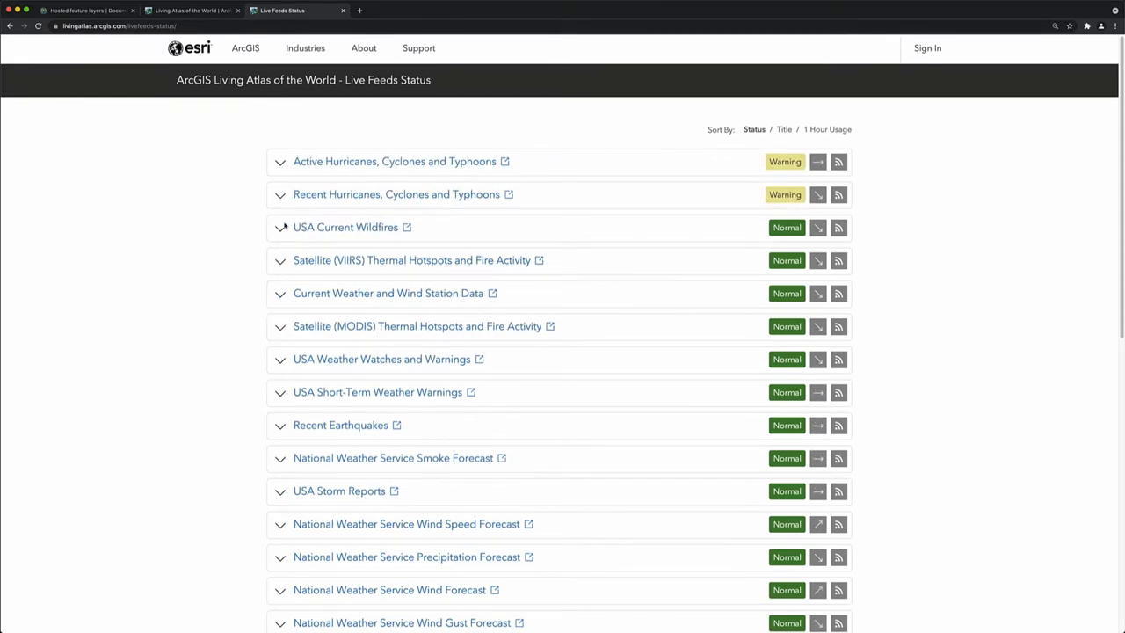
scroll(down, 3)
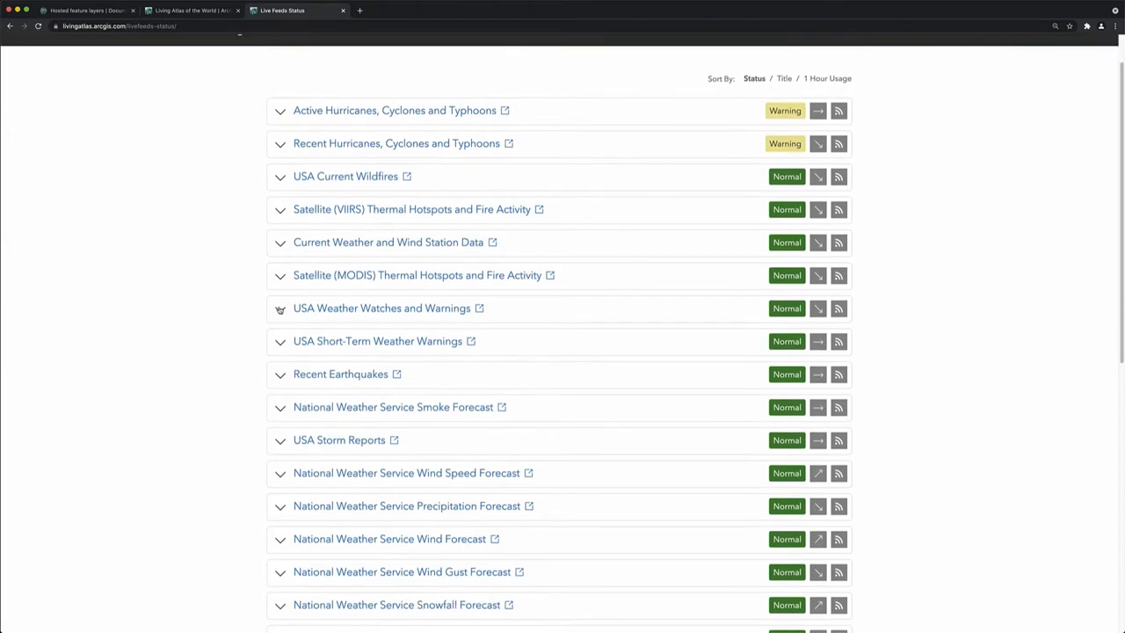
click(279, 307)
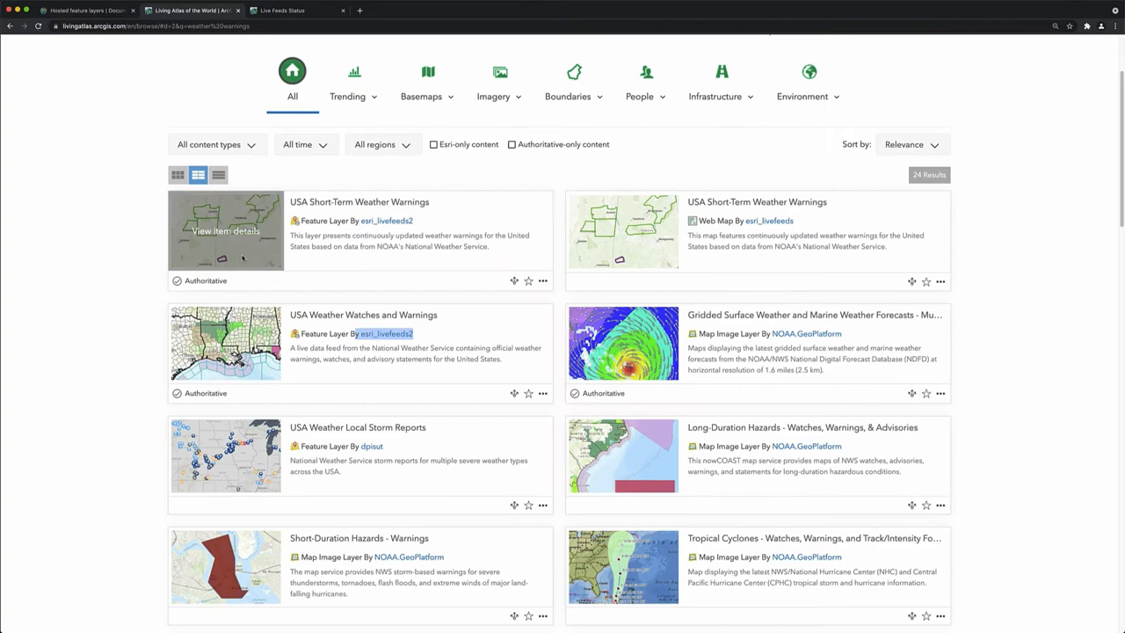
mouse_move(363, 315)
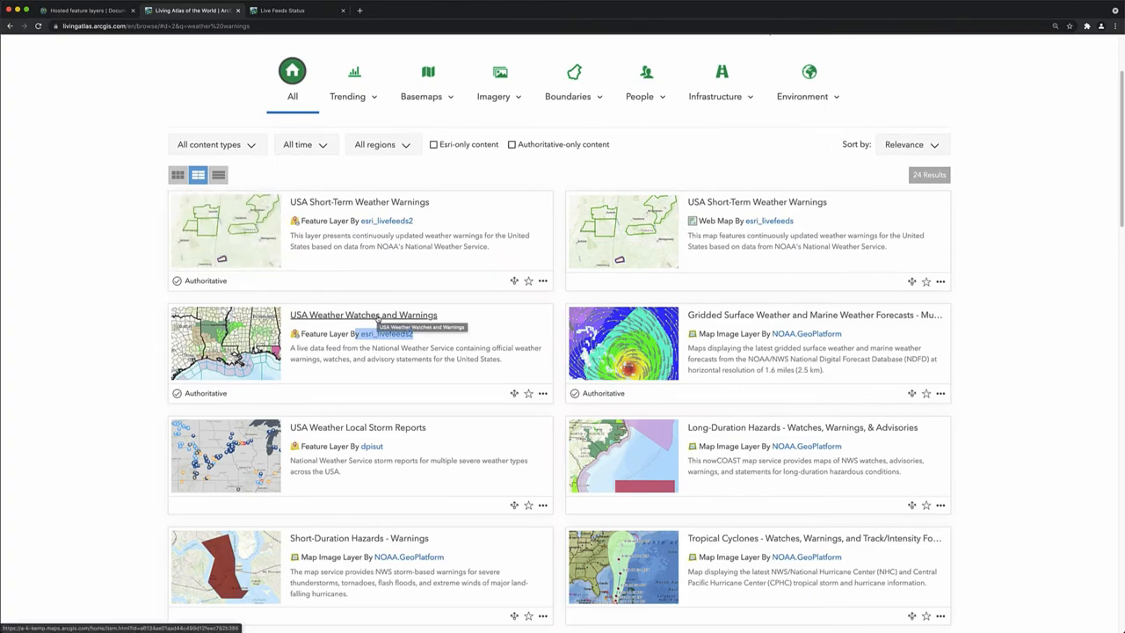
Open the USA Weather Watches and Warnings item and read its description and layers.
click(363, 315)
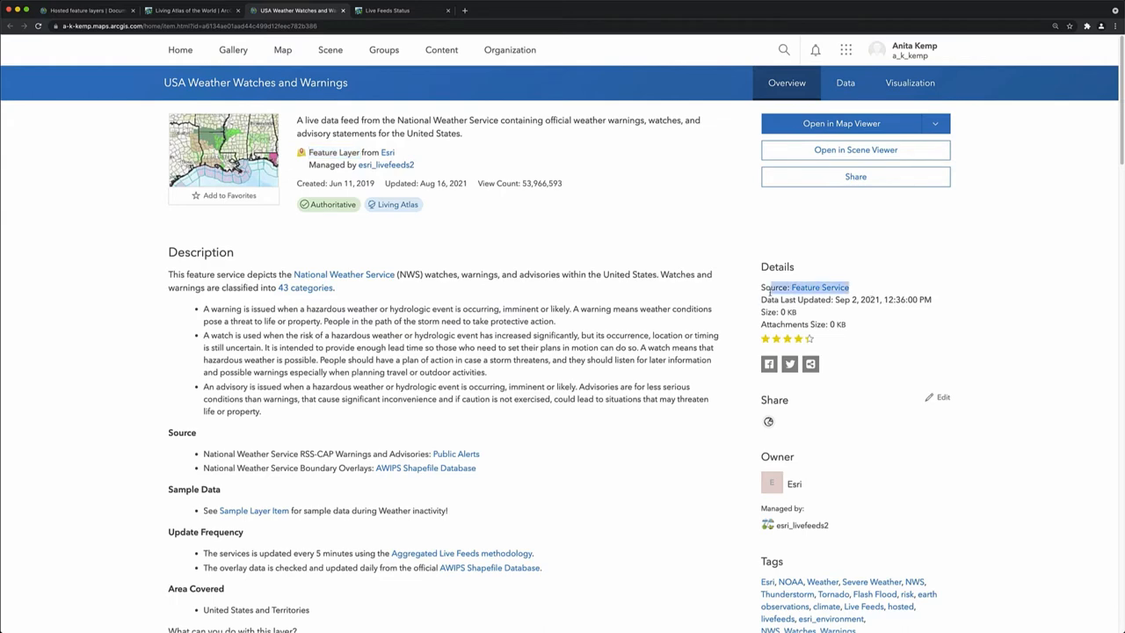
scroll(down, 3)
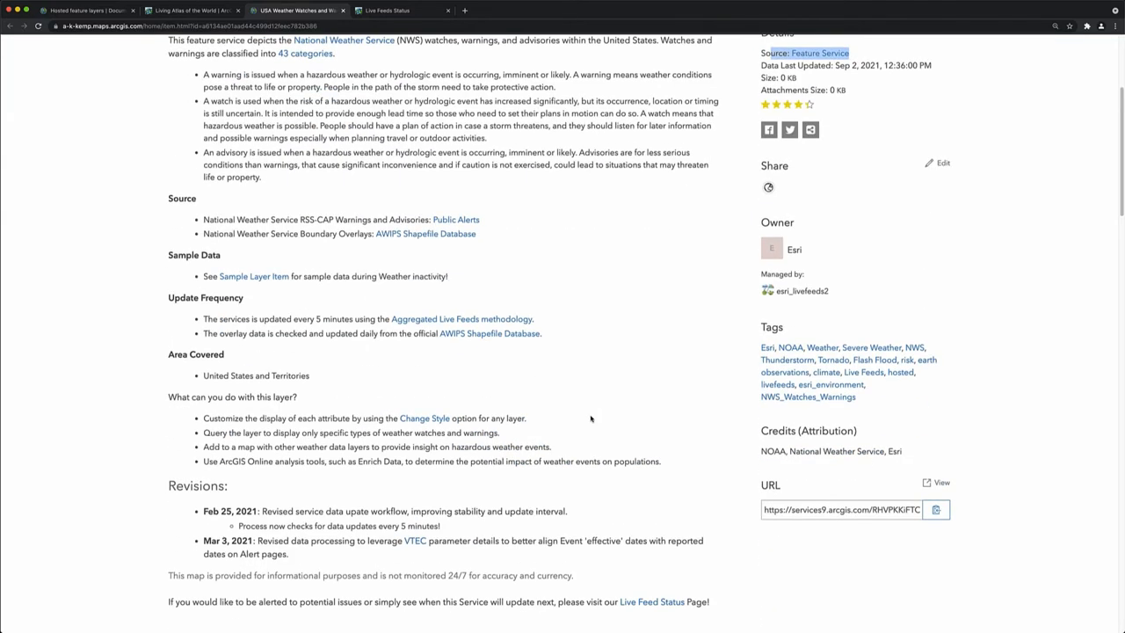
scroll(down, 3)
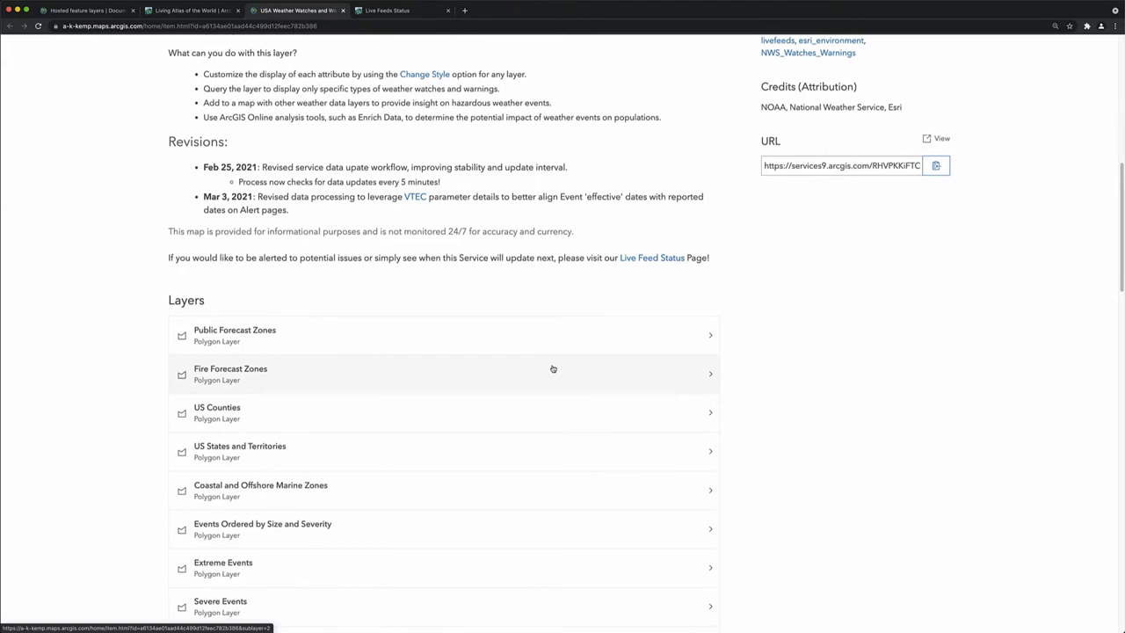
scroll(down, 3)
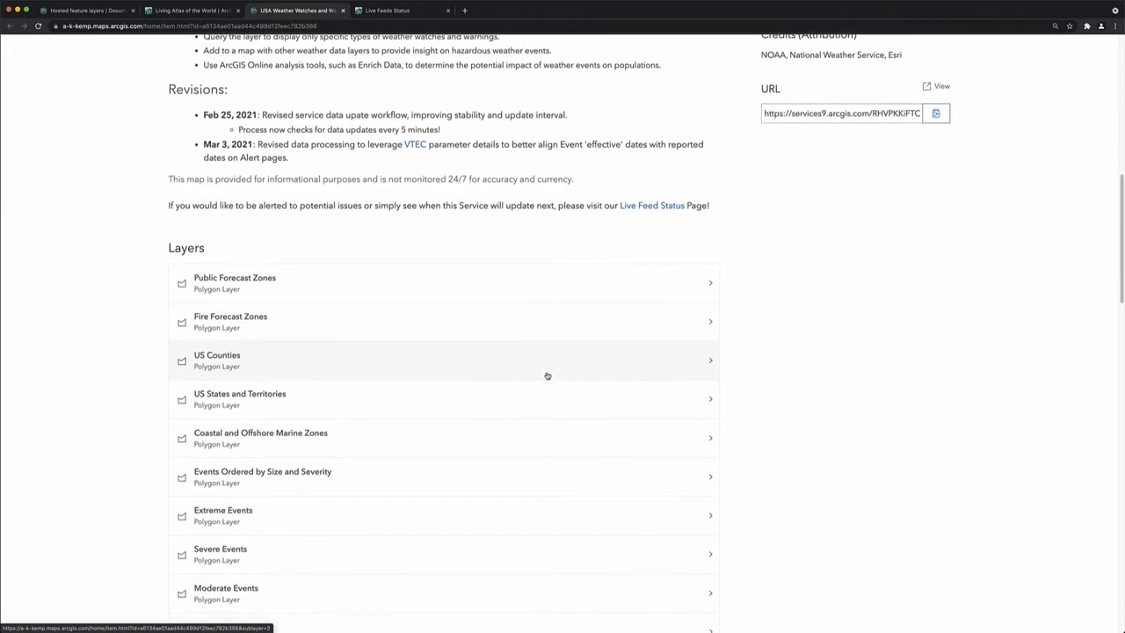
scroll(down, 3)
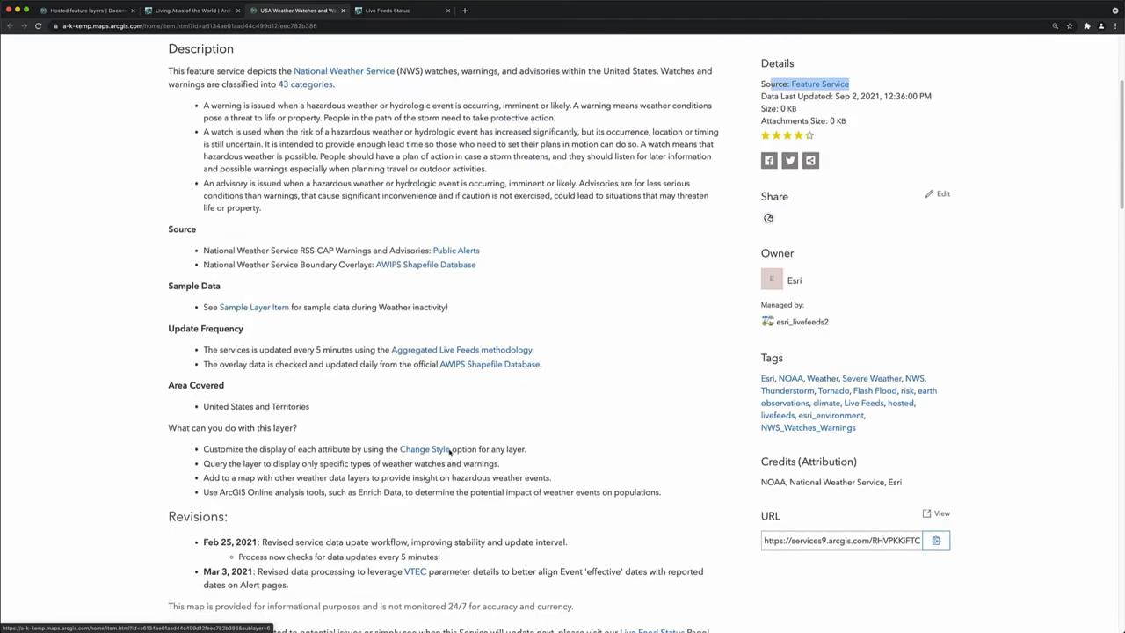
Map the Events Ordered by Size and Severity layer, read an Air Quality Alert pop-up, return to Overview.
click(912, 83)
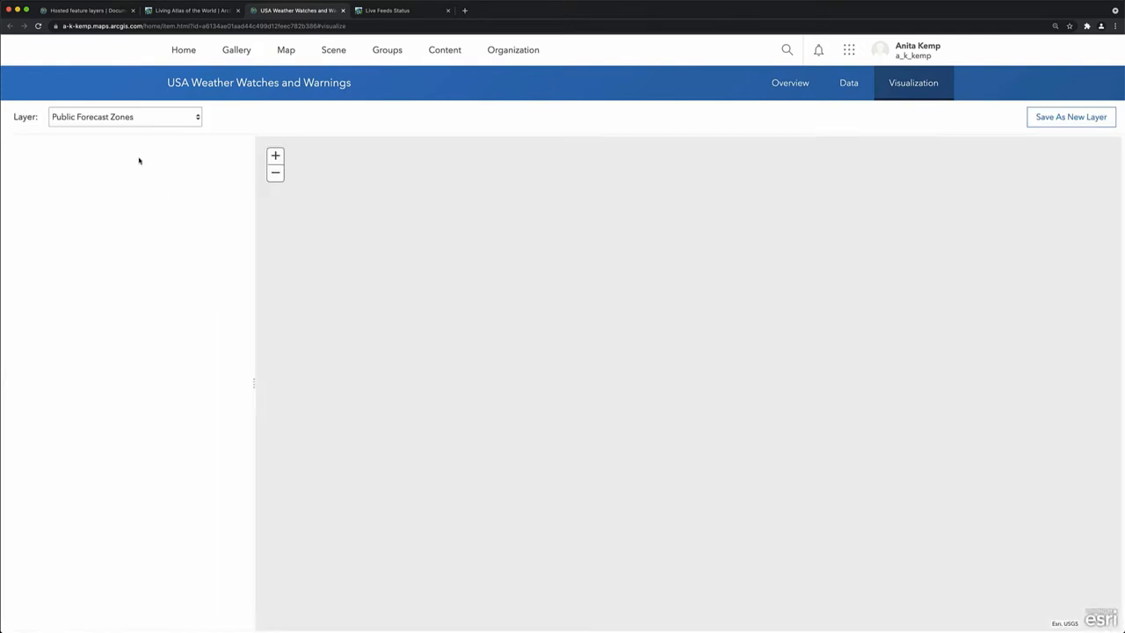
click(123, 116)
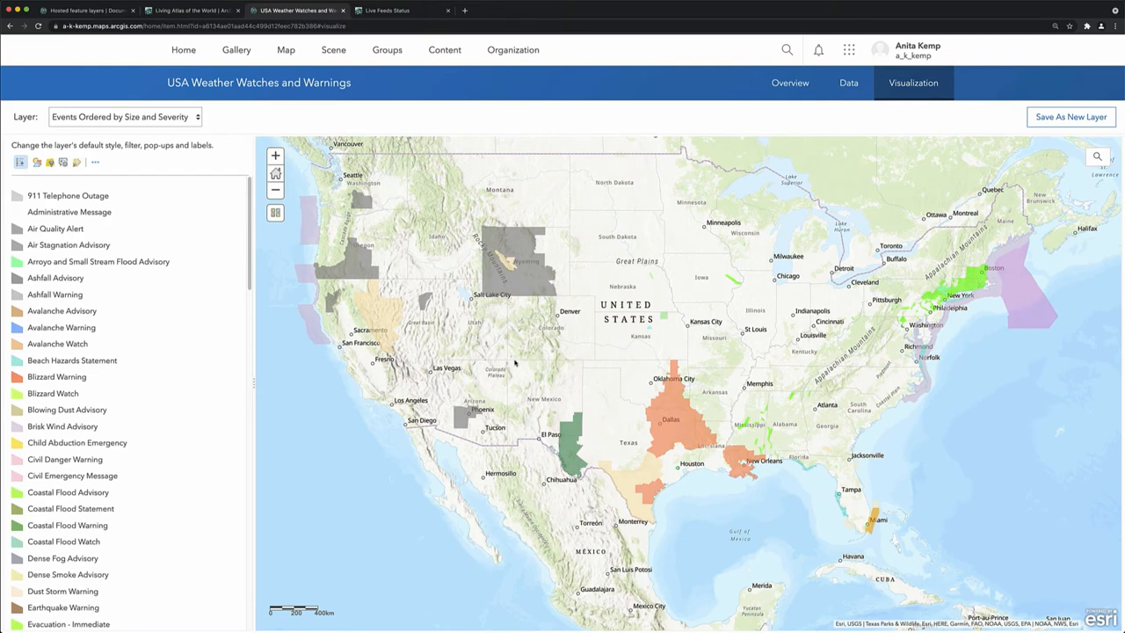
scroll(down, 3)
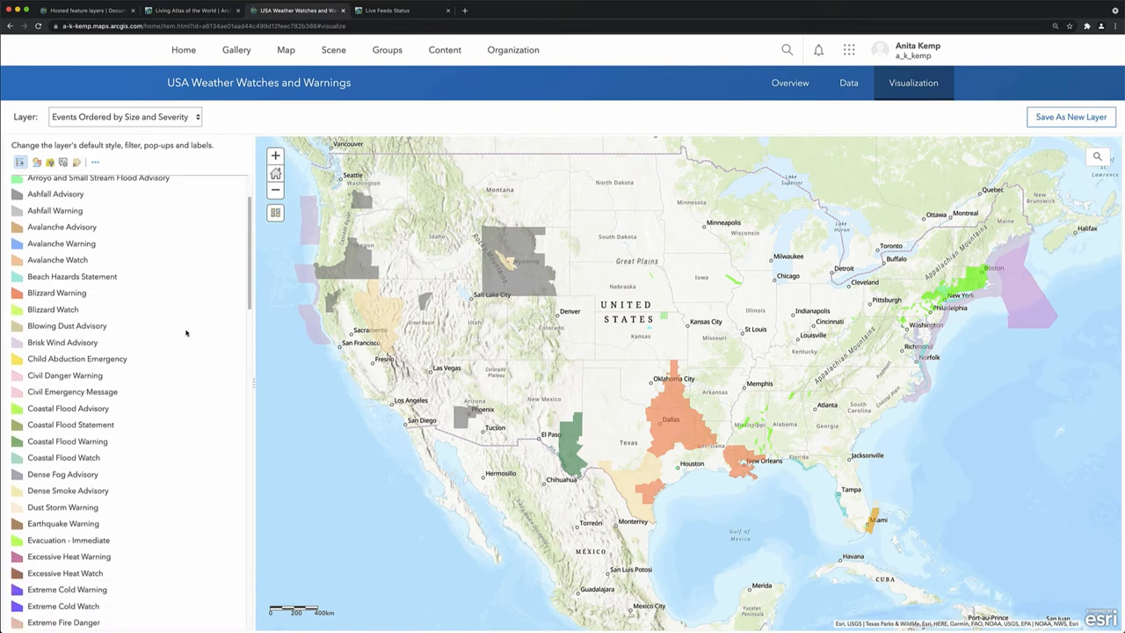
scroll(down, 3)
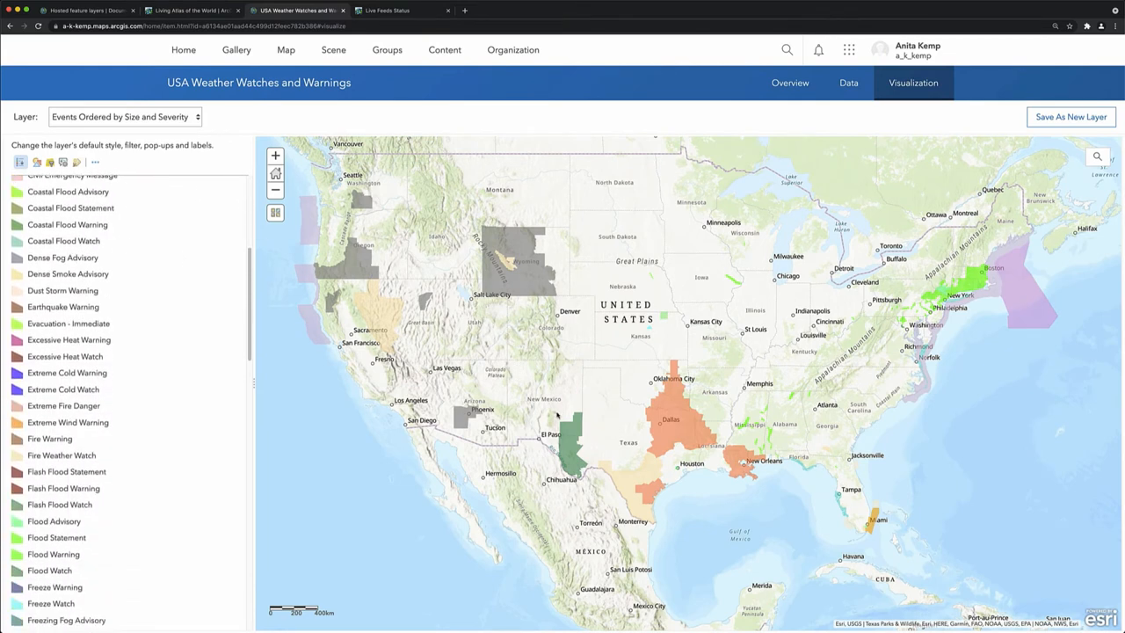
click(523, 281)
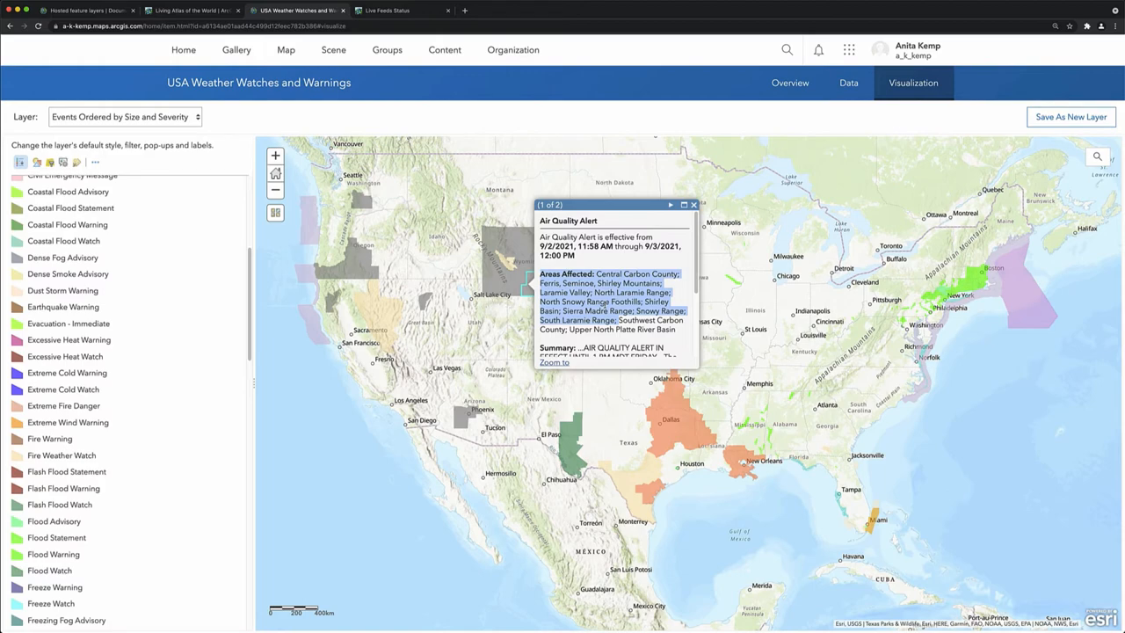
click(789, 83)
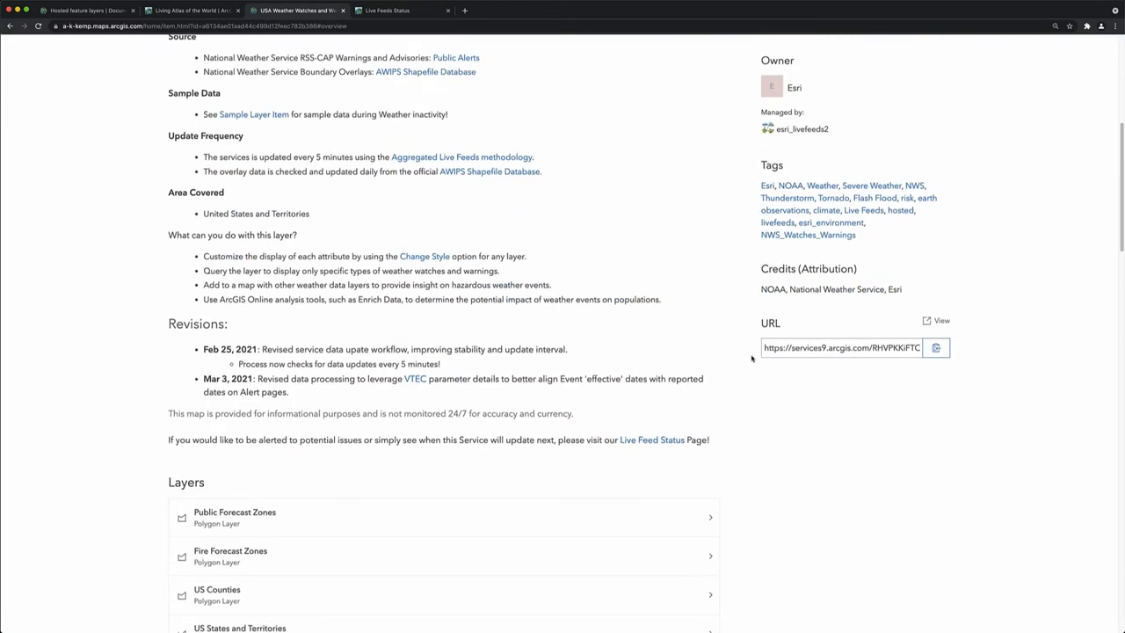
Select the Events Ordered by Size and Severity sublayer URL and view its REST details.
click(843, 347)
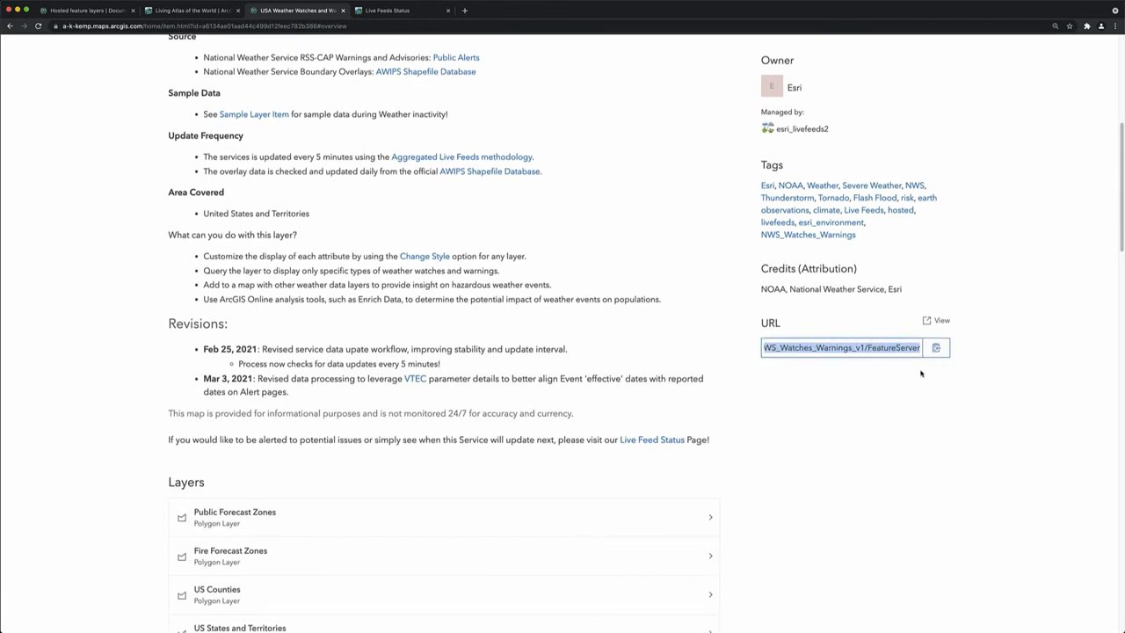
scroll(down, 3)
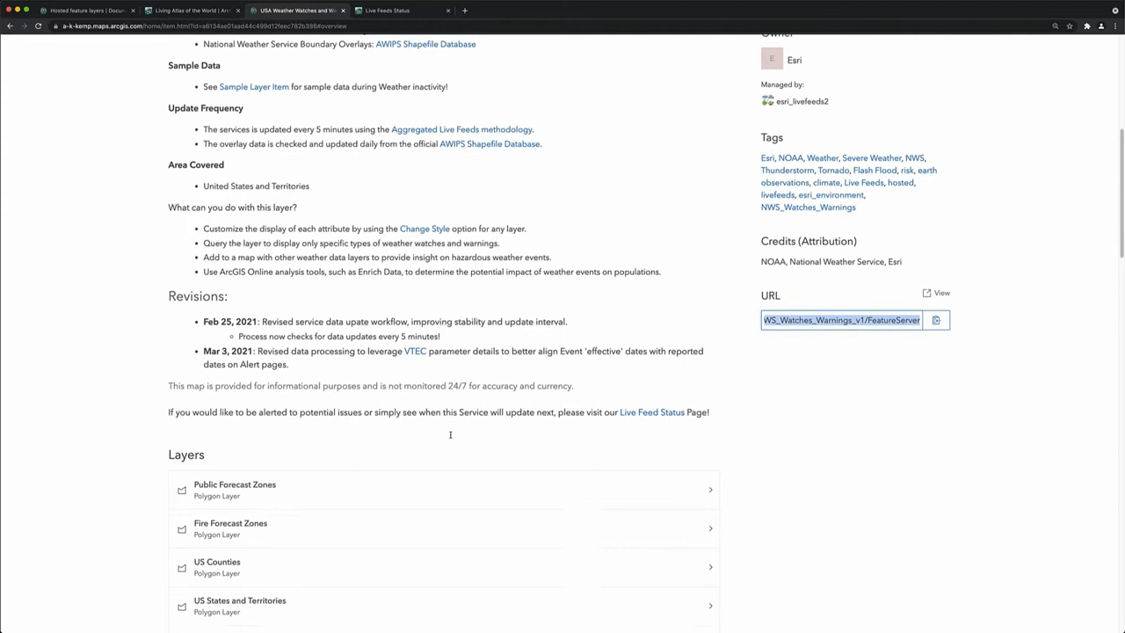
scroll(down, 3)
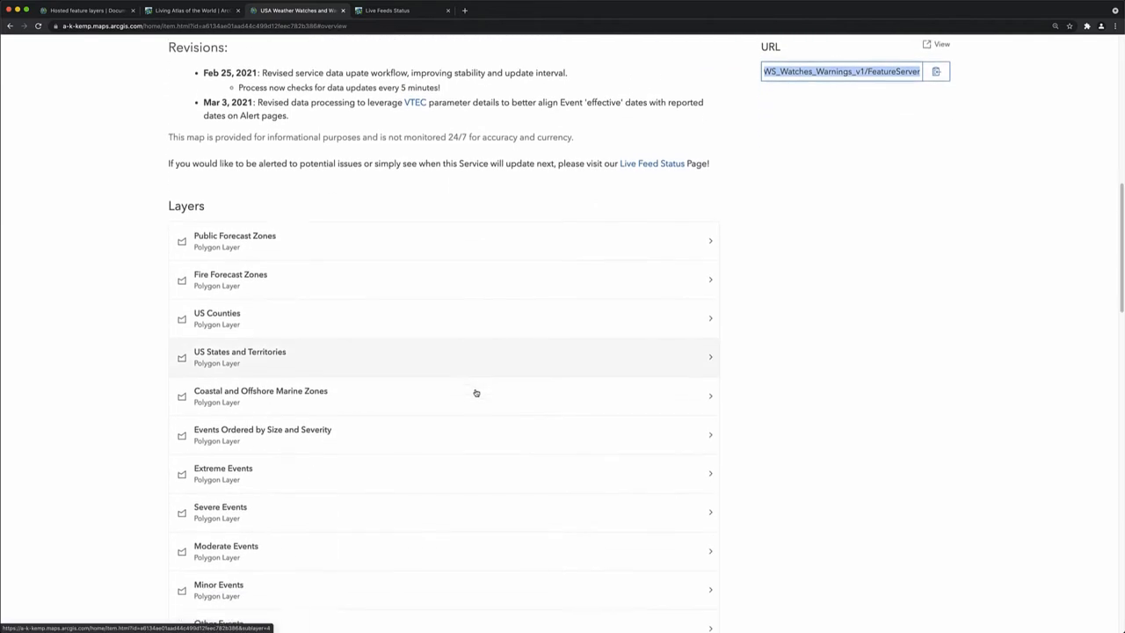
scroll(down, 3)
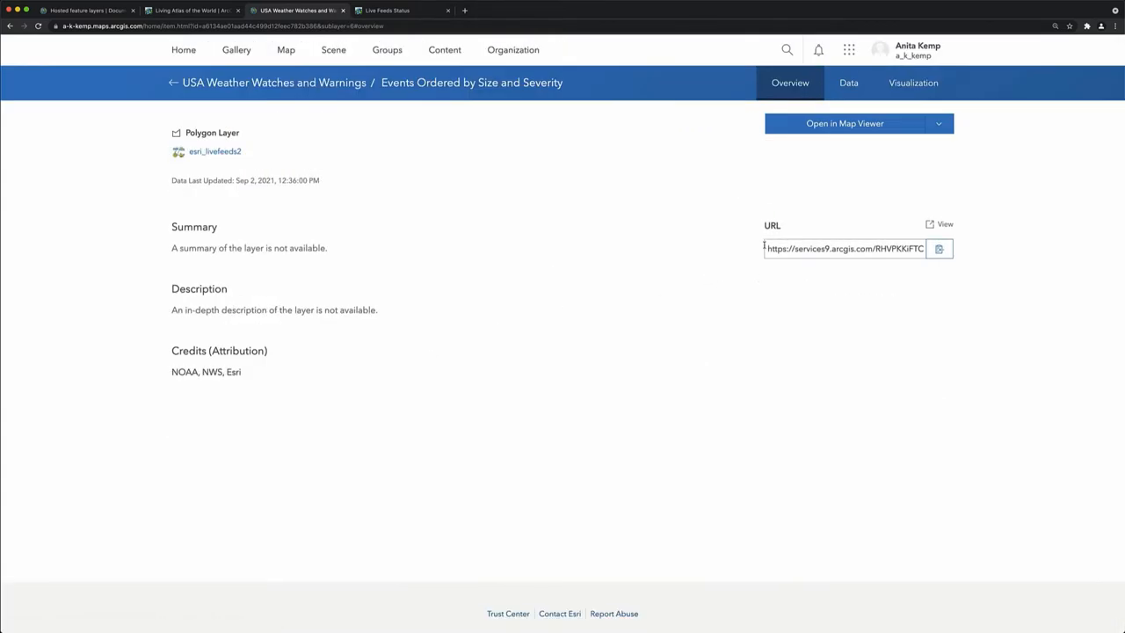
triple_click(843, 249)
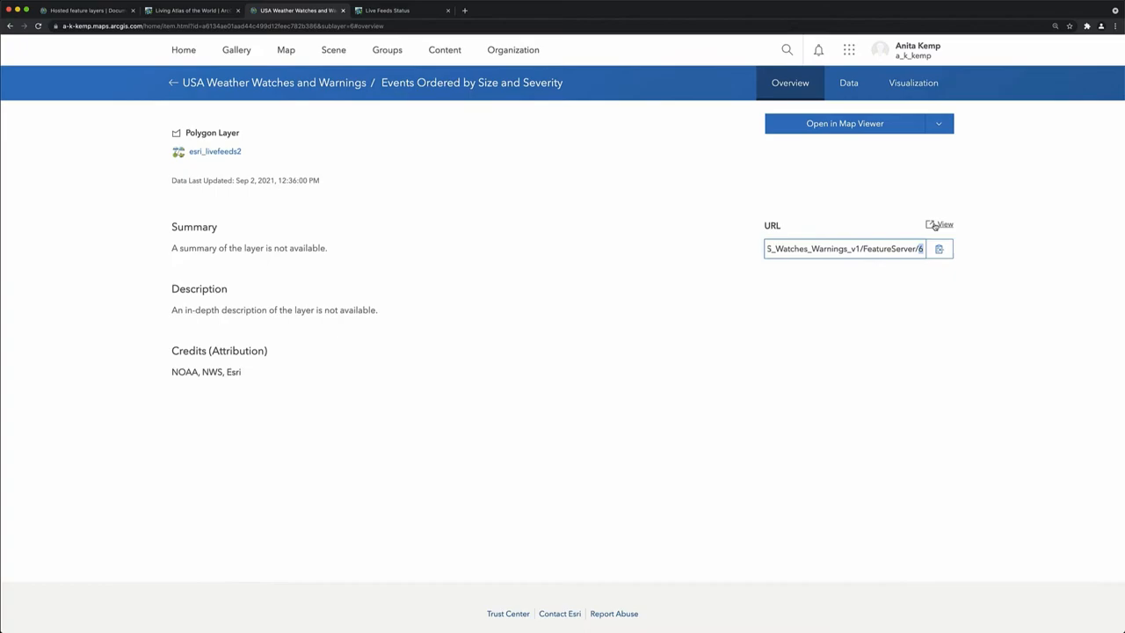
click(939, 224)
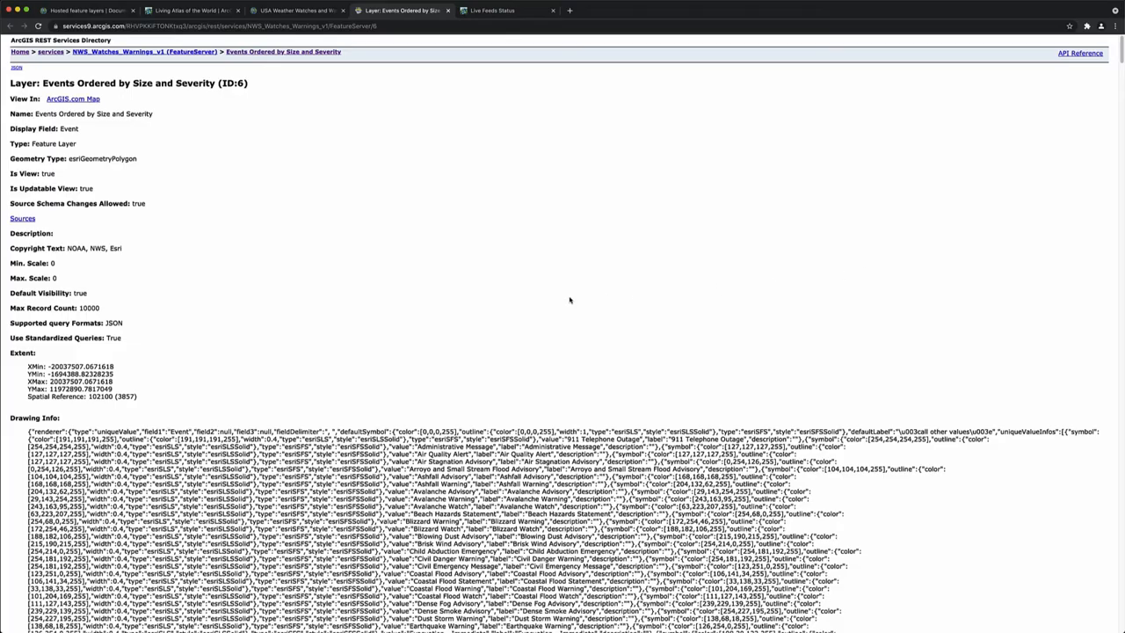
mouse_move(208, 372)
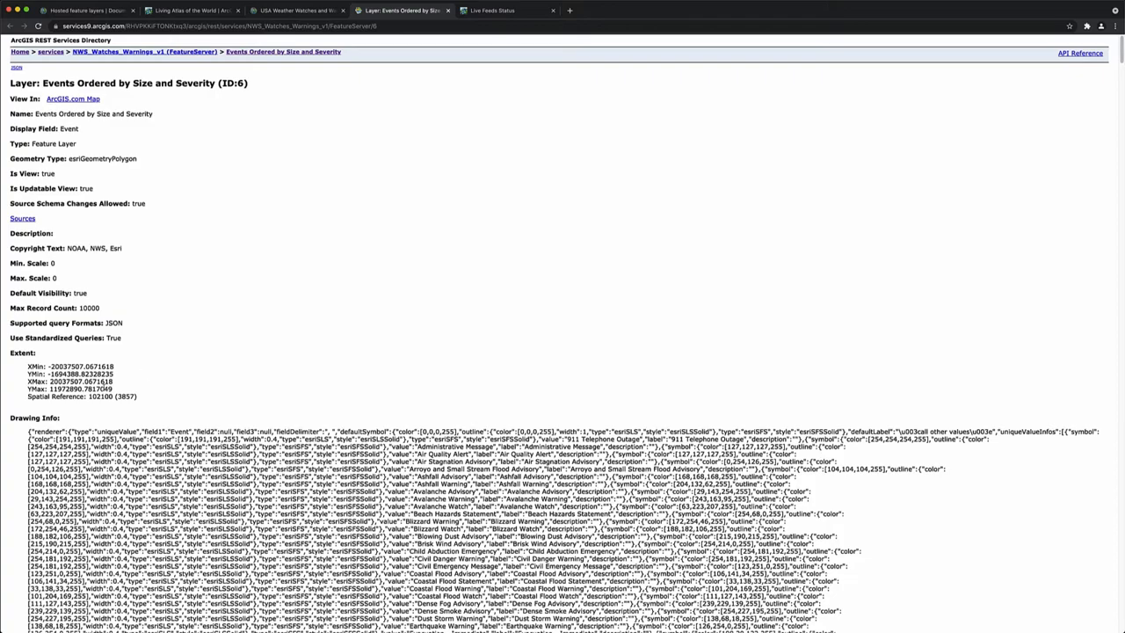
Review the layer's extent, drawing info and fields, then go back to the hosted feature layers docs.
scroll(down, 3)
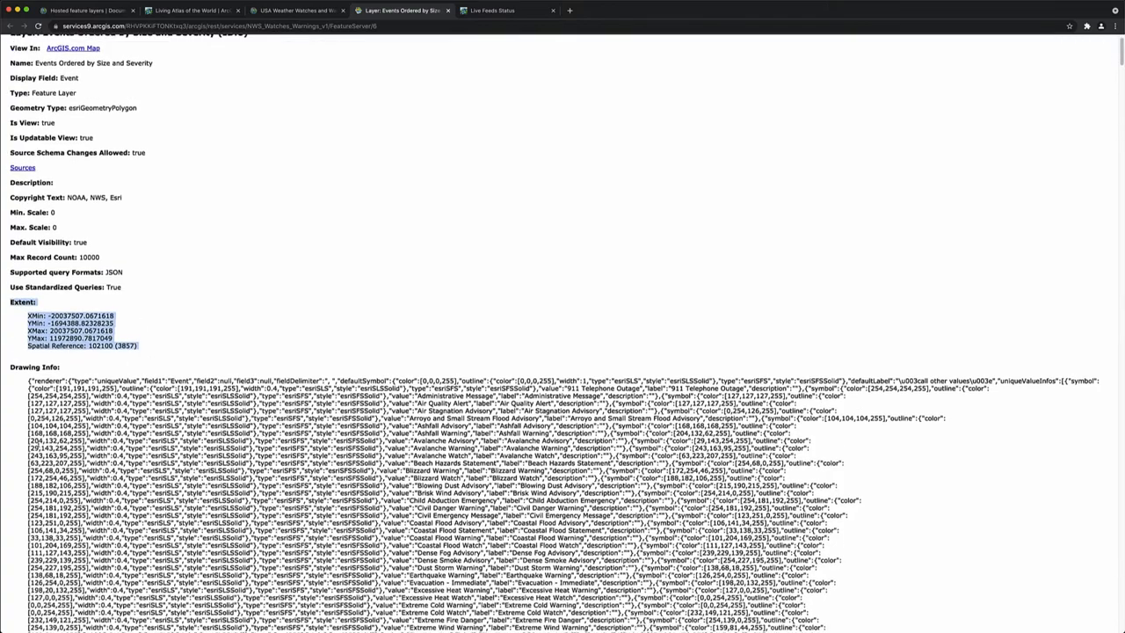
scroll(down, 3)
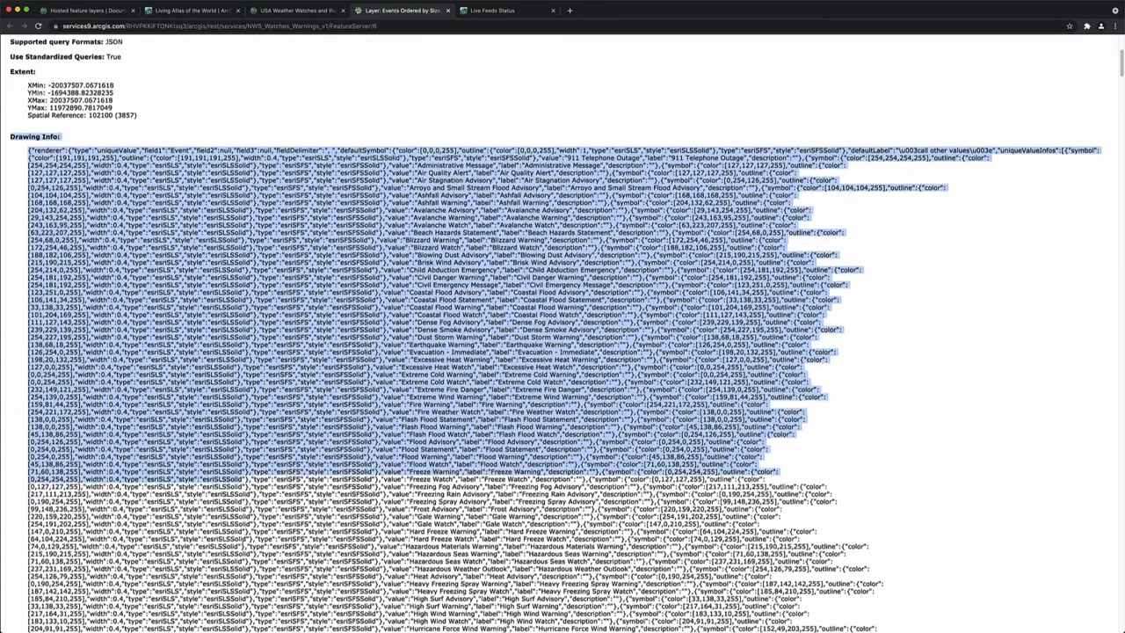
scroll(down, 3)
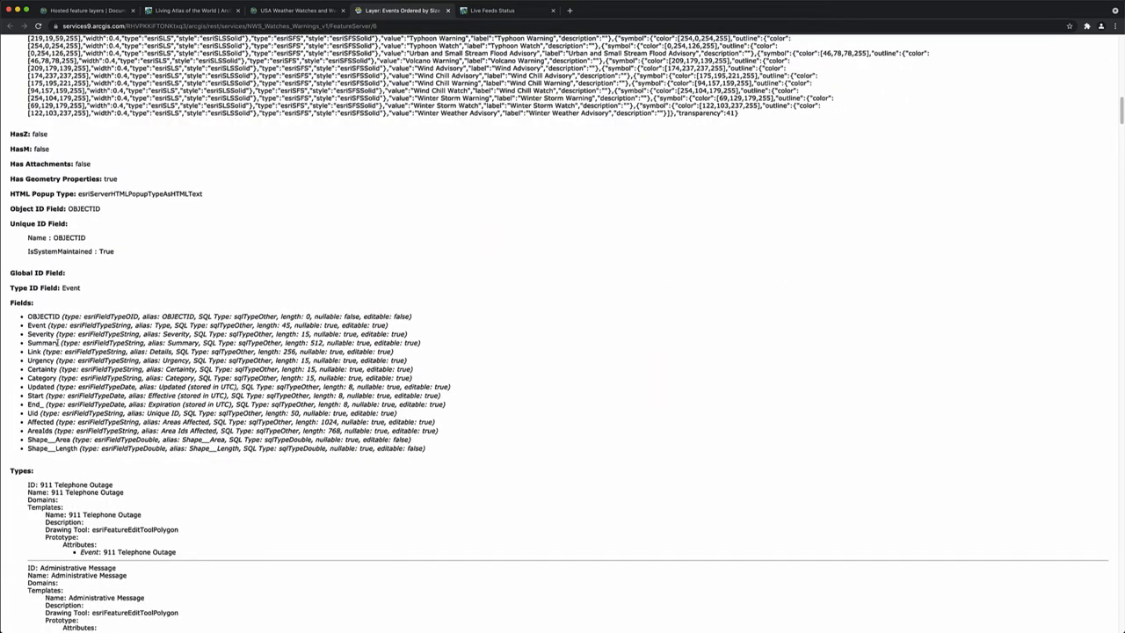
double_click(41, 378)
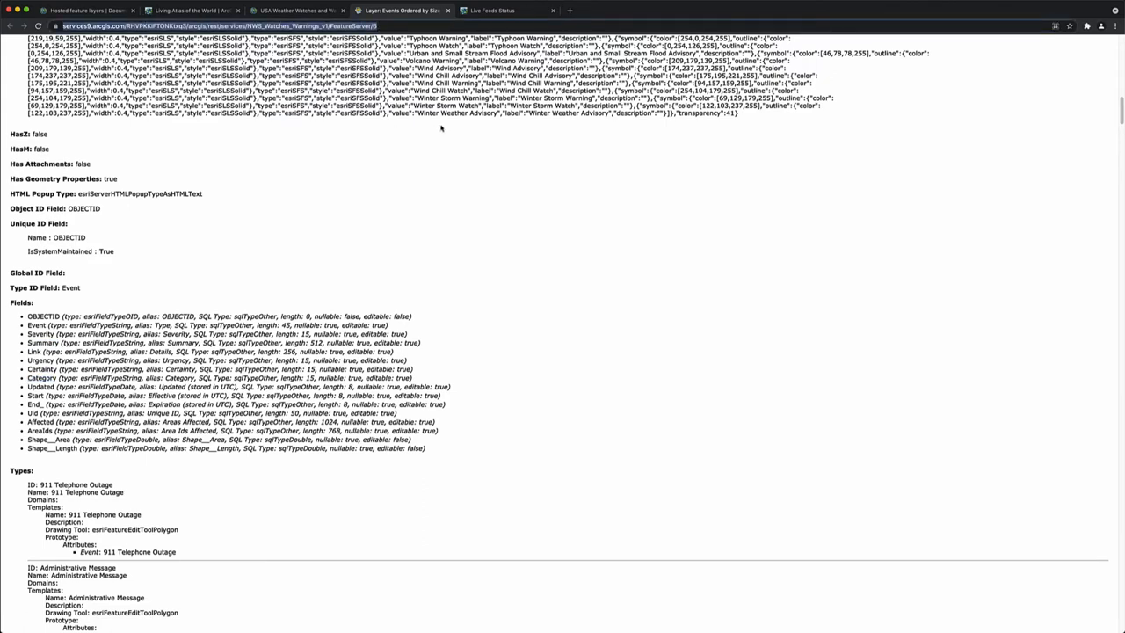
mouse_move(437, 130)
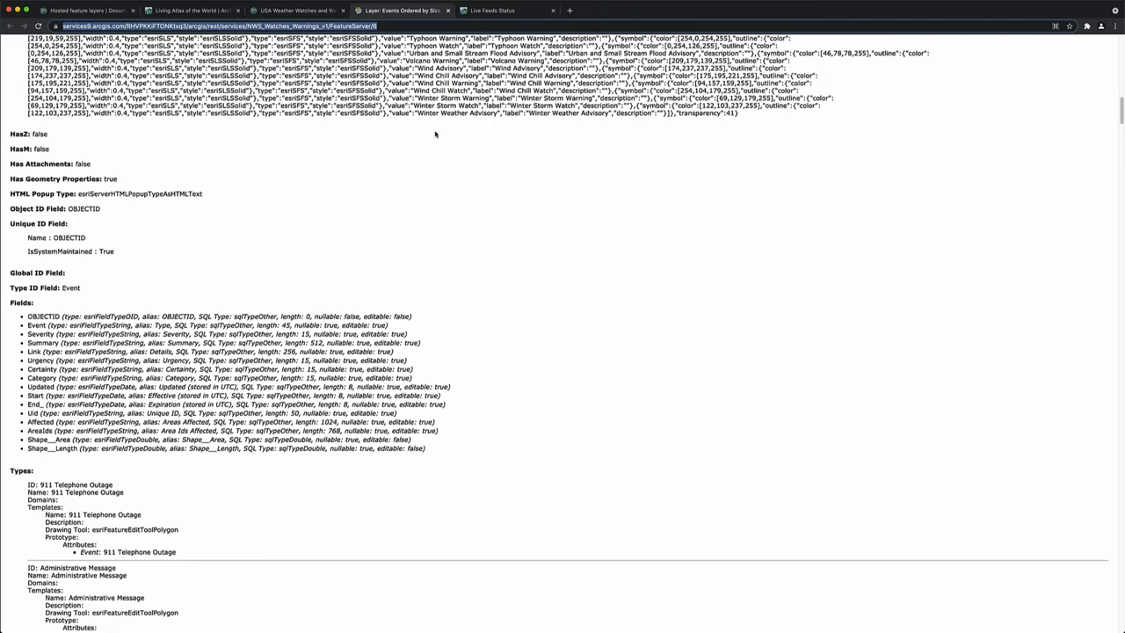
click(85, 9)
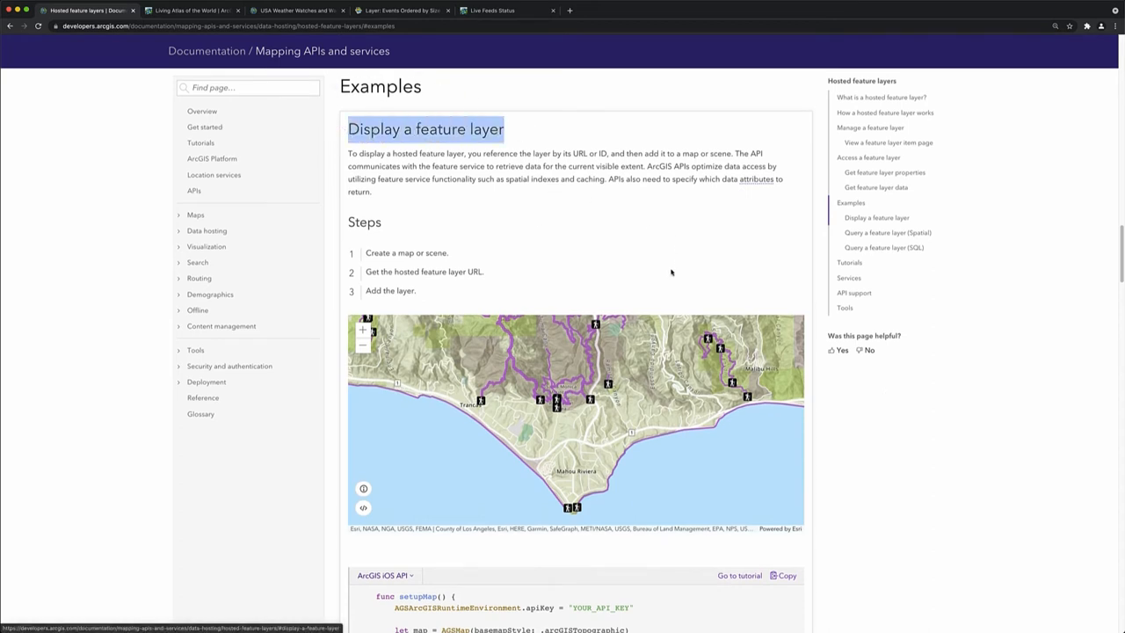
mouse_move(505, 252)
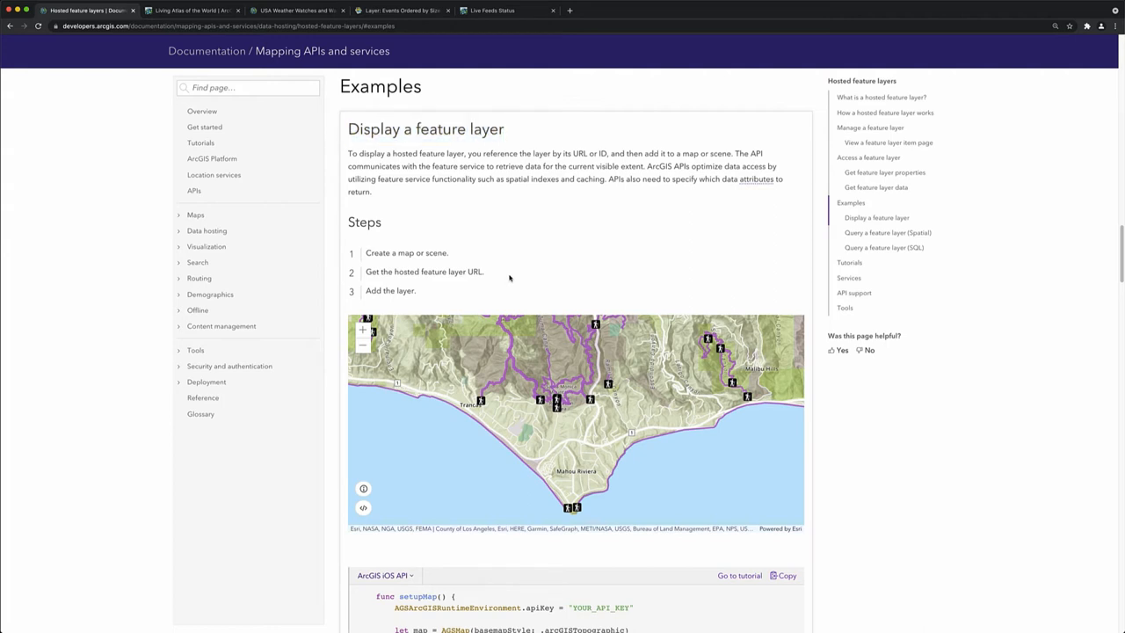
Highlight the step about getting the layer URL in the Display a feature layer example.
double_click(423, 271)
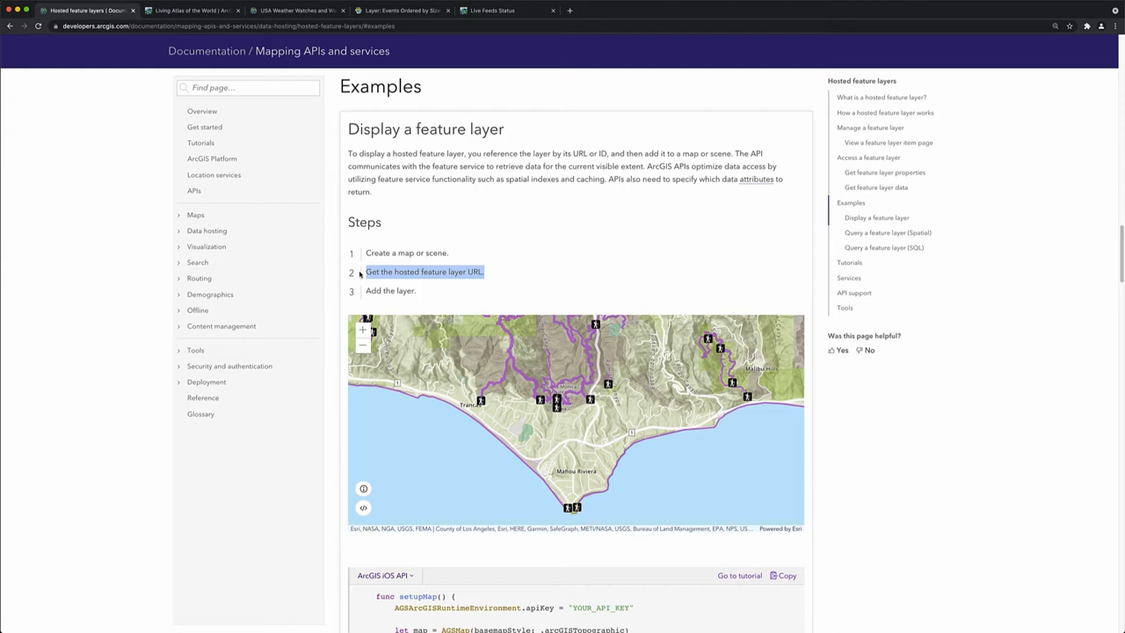
mouse_move(434, 297)
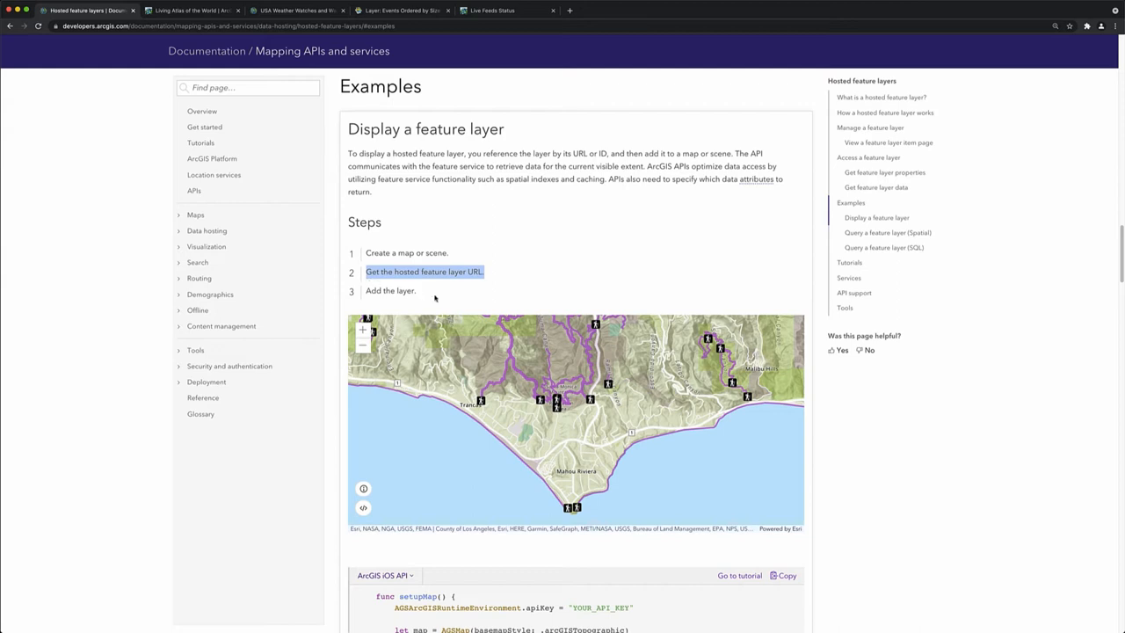
scroll(down, 3)
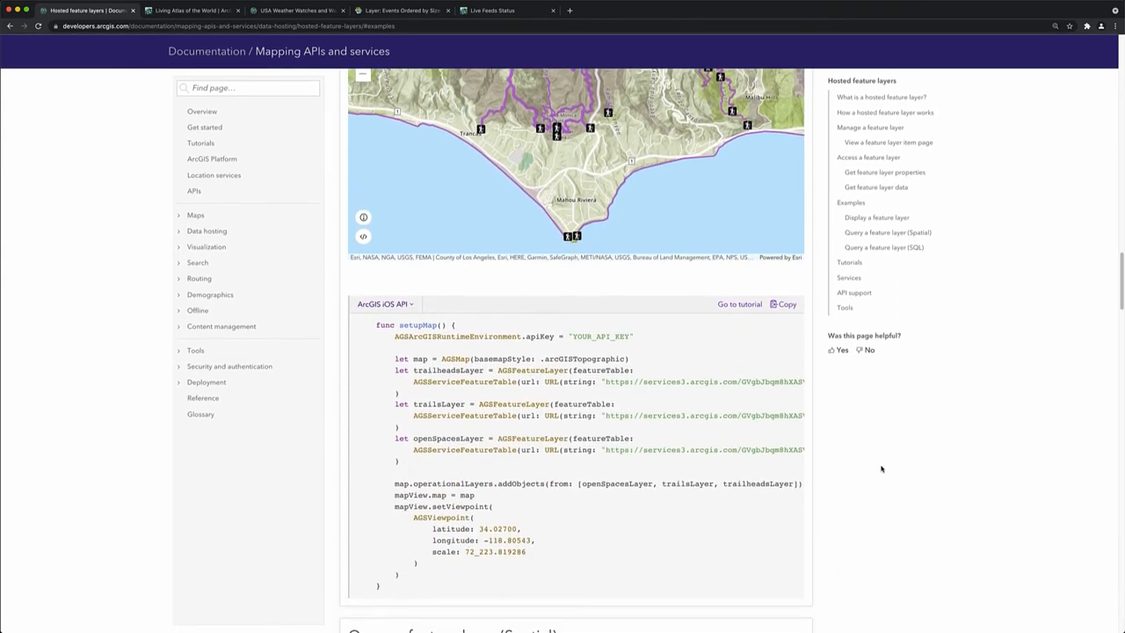
scroll(down, 3)
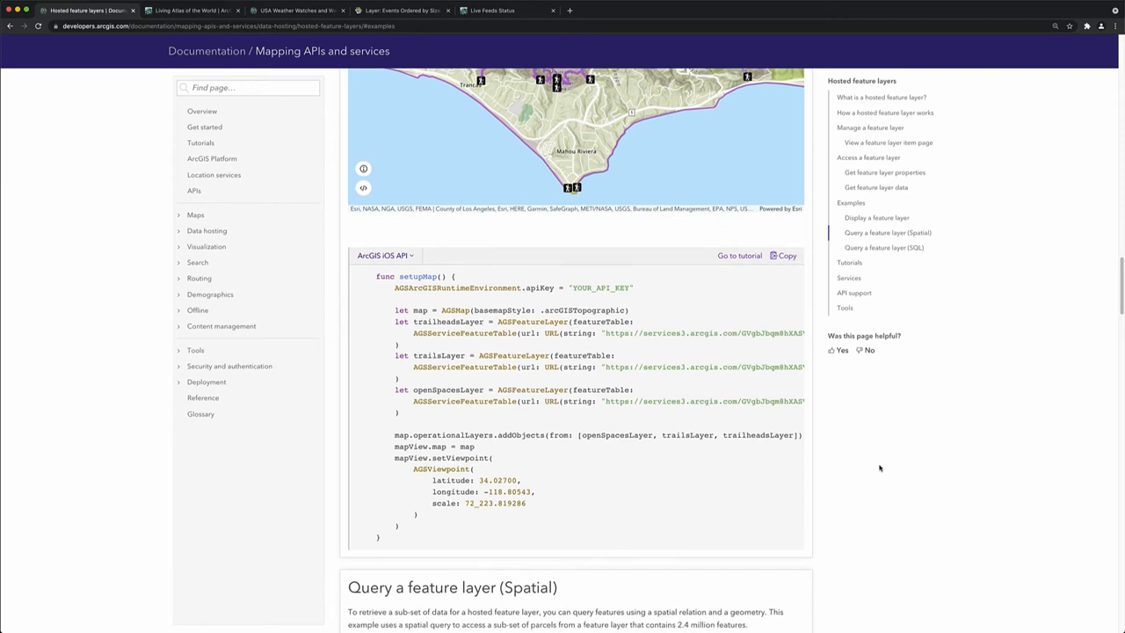
mouse_move(809, 476)
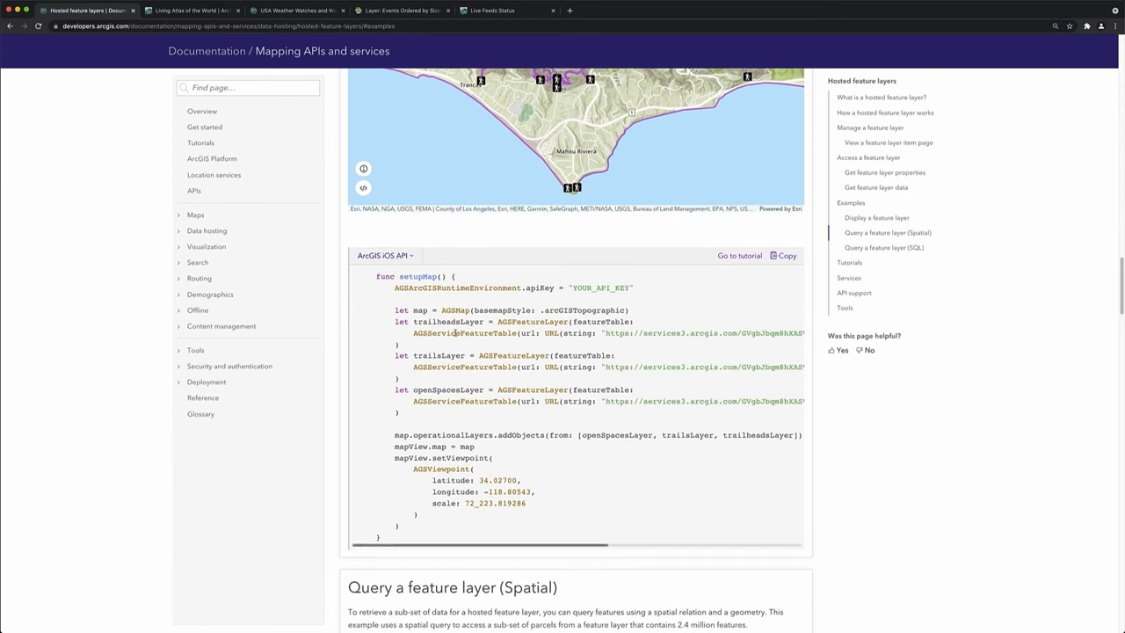
Show the Mapbox GL JS code sample and select its trailheads service URL.
click(384, 255)
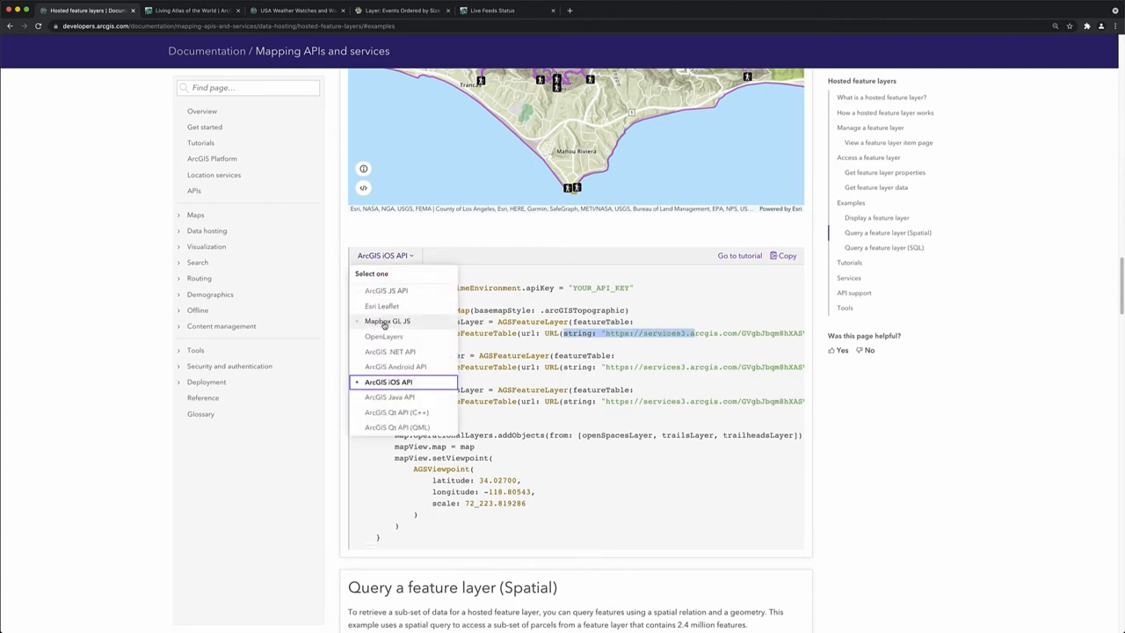
click(387, 321)
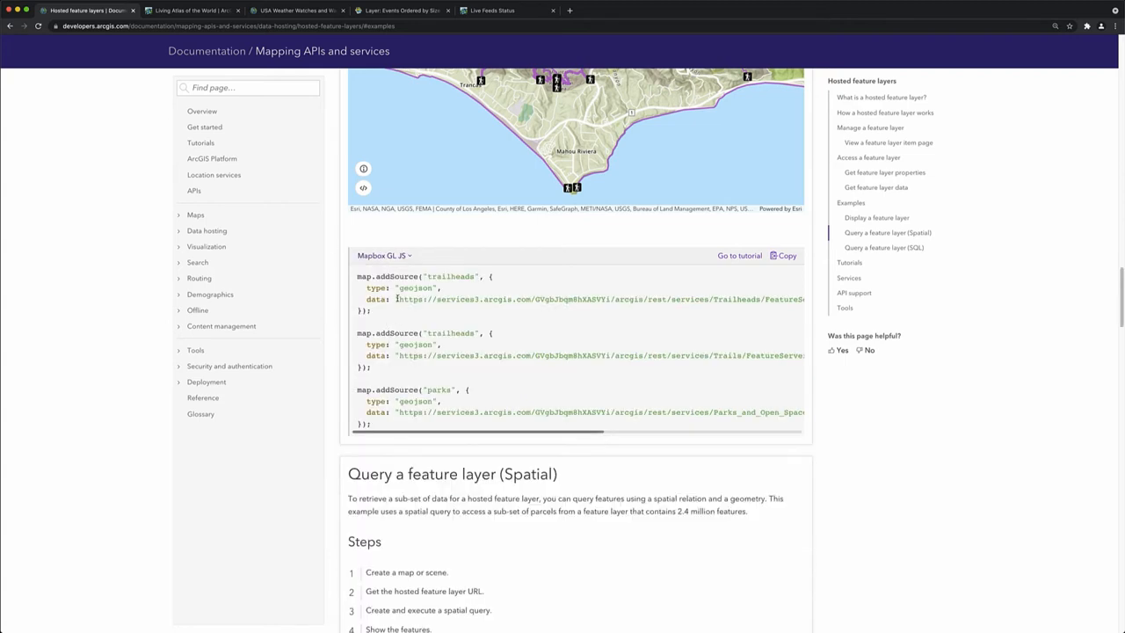
double_click(602, 299)
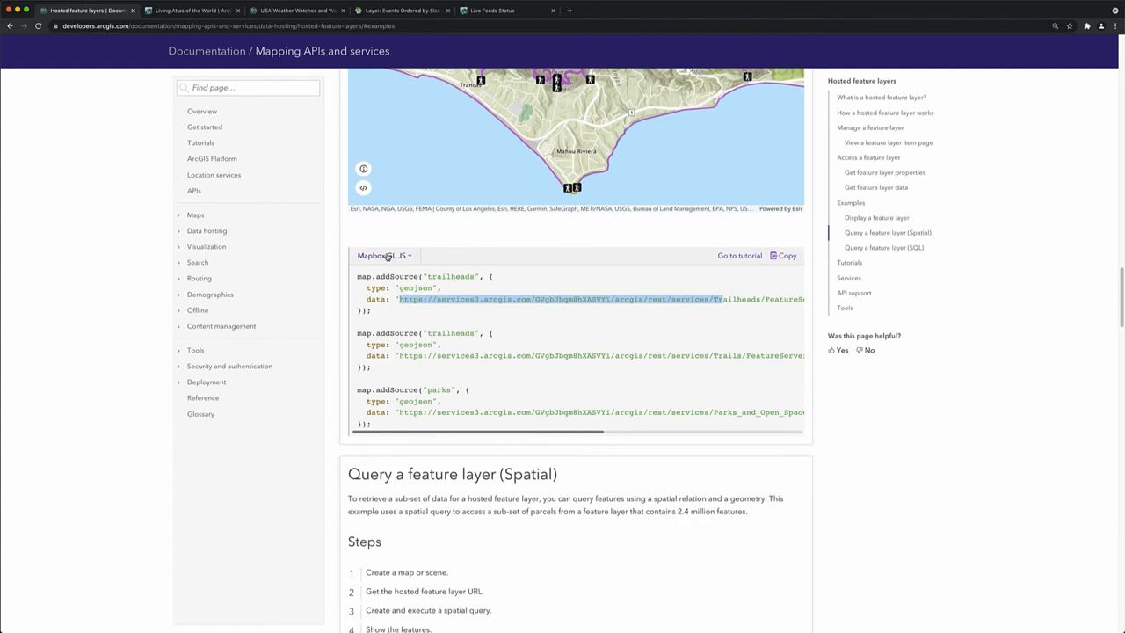
click(382, 254)
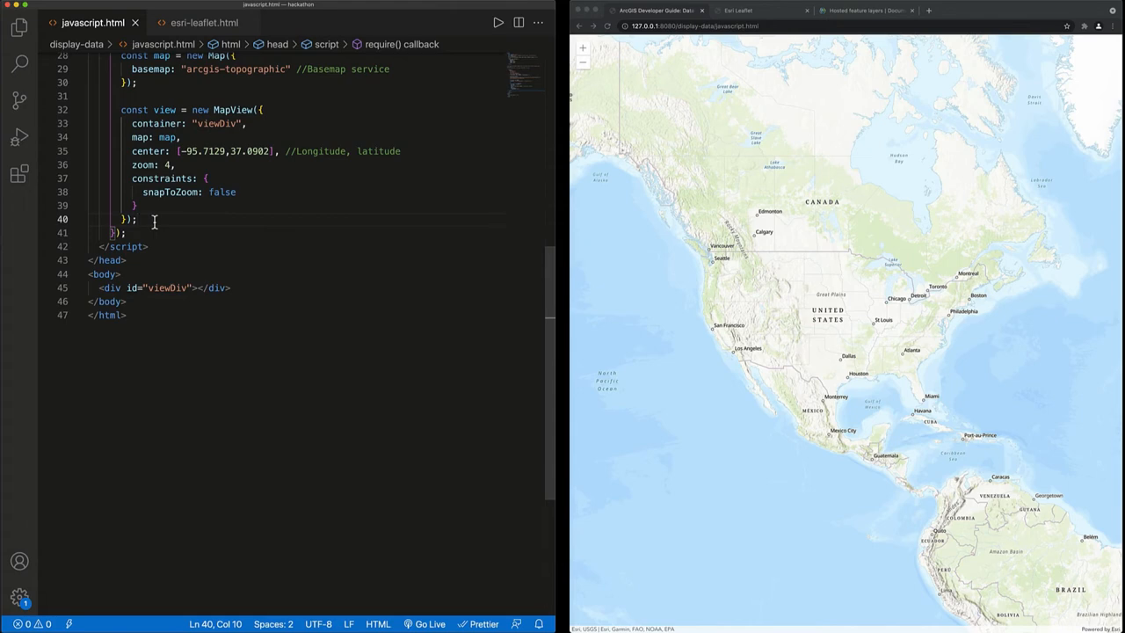
Define a weather FeatureLayer with the NWS_Watches_Warnings_v1 FeatureServer/6 URL and add it to the map.
text(const weather =)
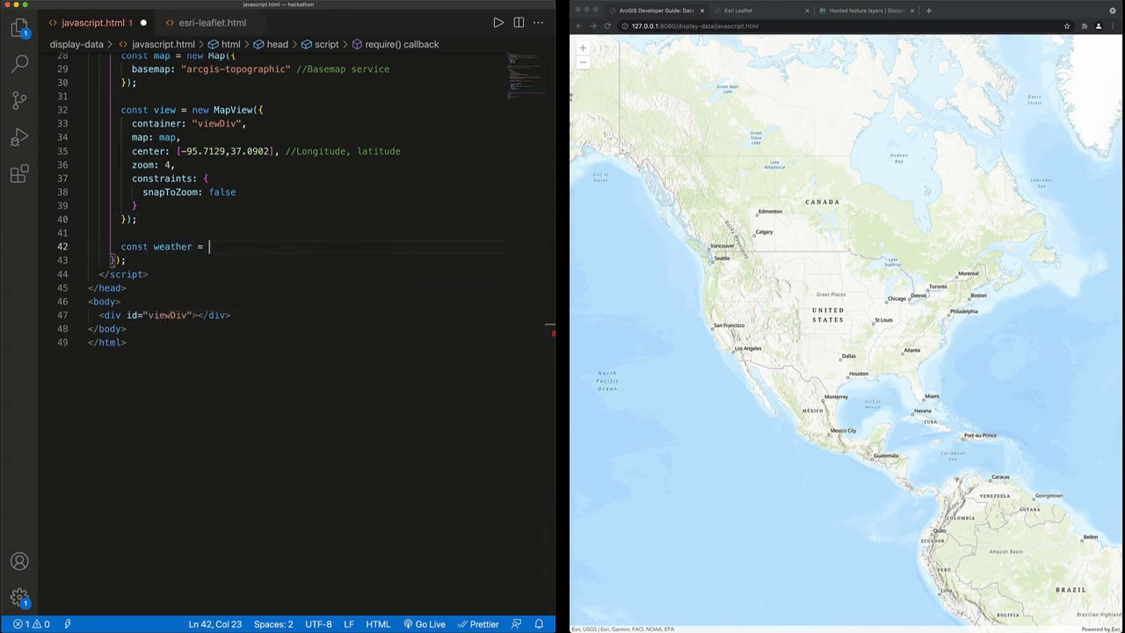
text(featureLayer({)
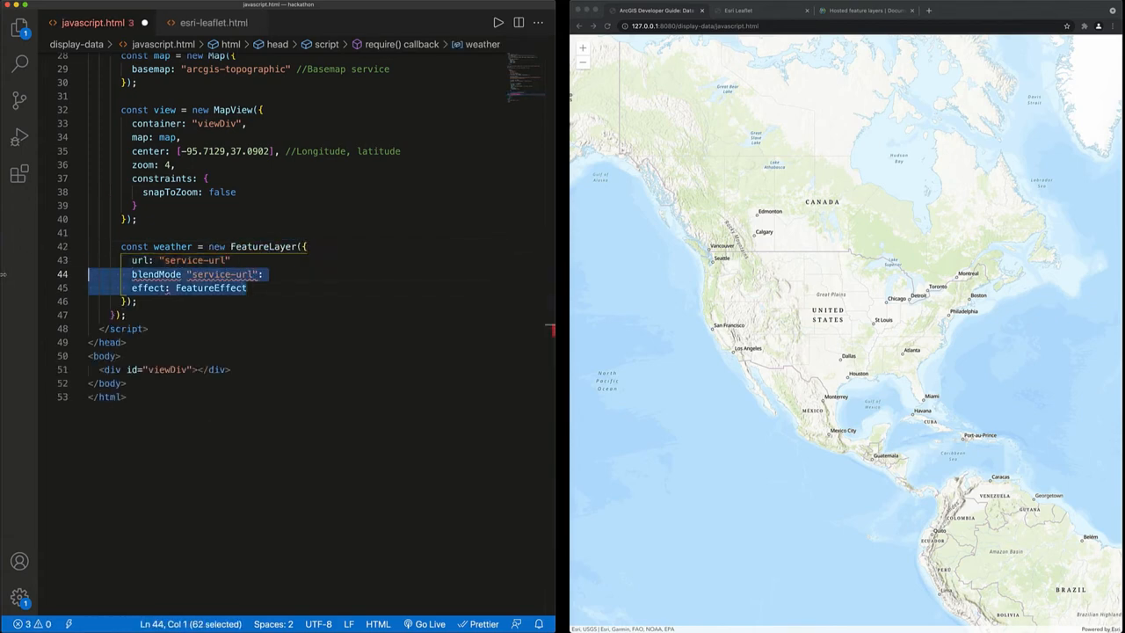
key(Delete)
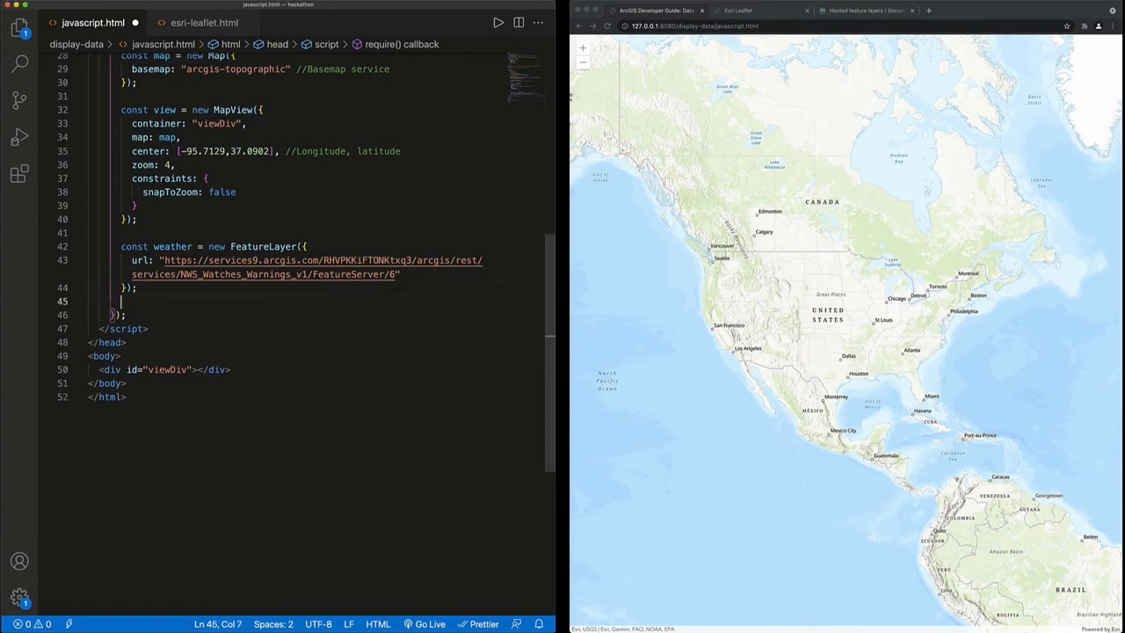
text(map)
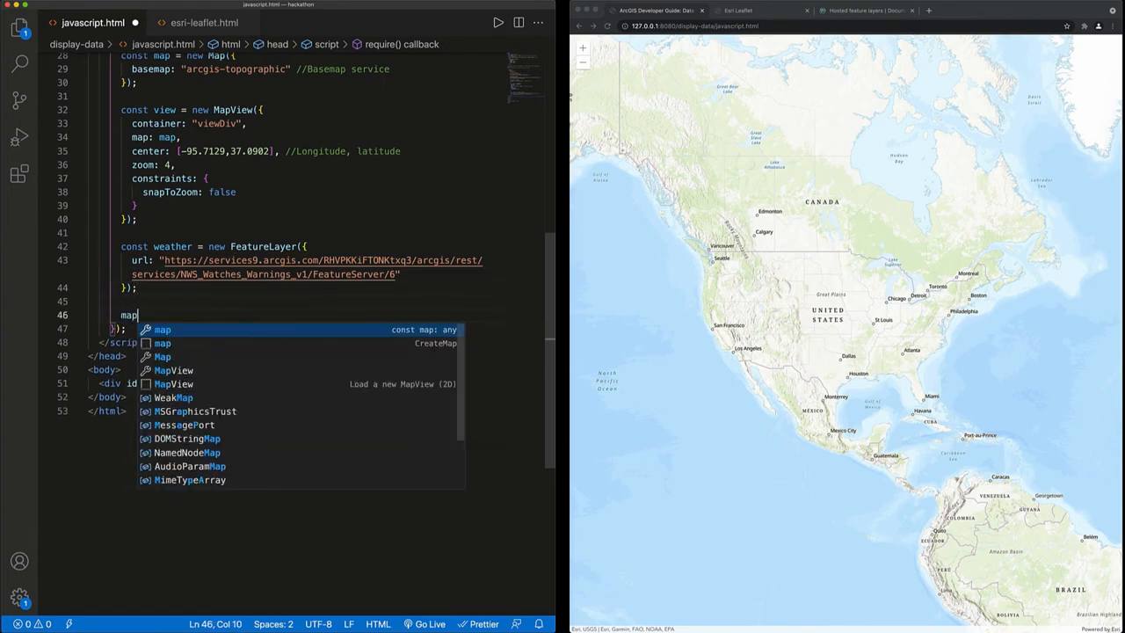
text(.add(weather)
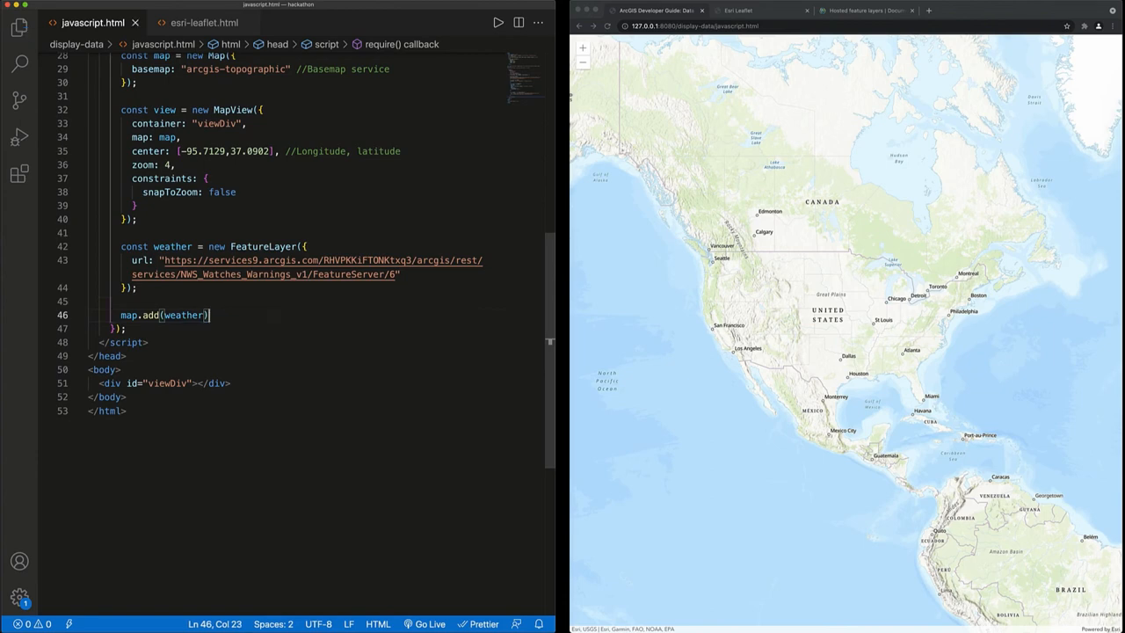
text(;)
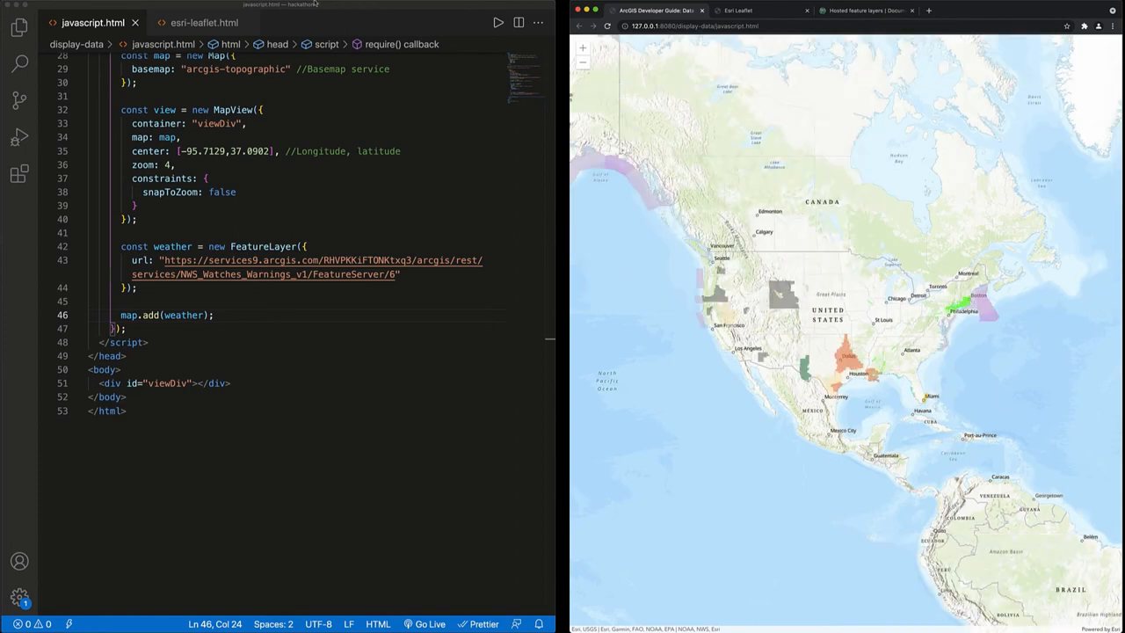
In esri-leaflet.html, add a weather L.esri.featureLayer with the warnings URL to the map.
click(203, 22)
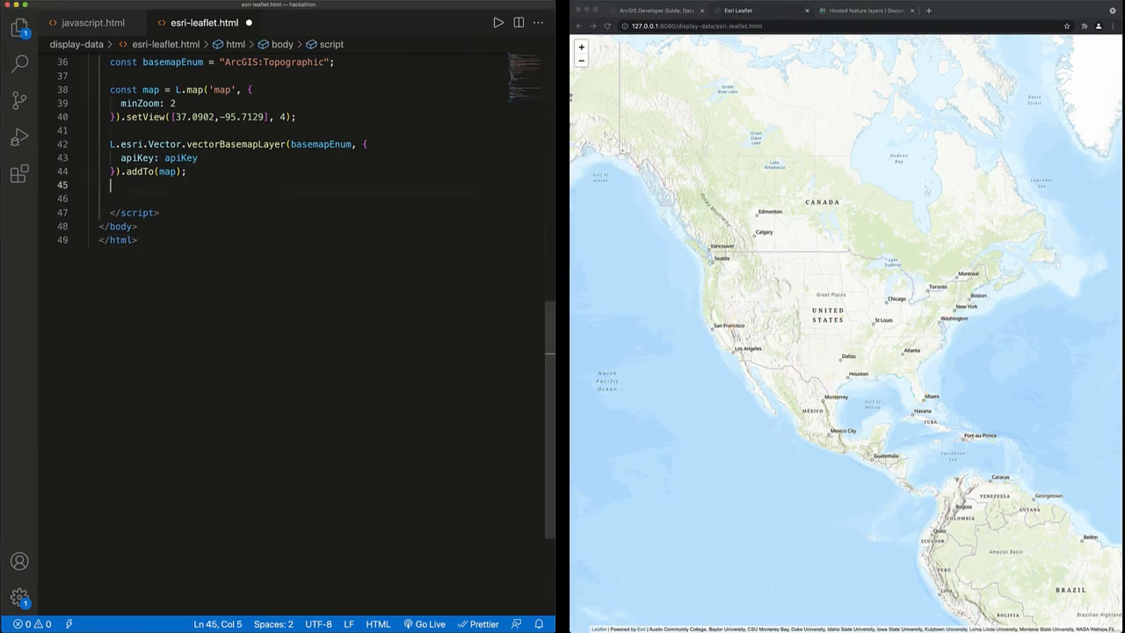
text(c)
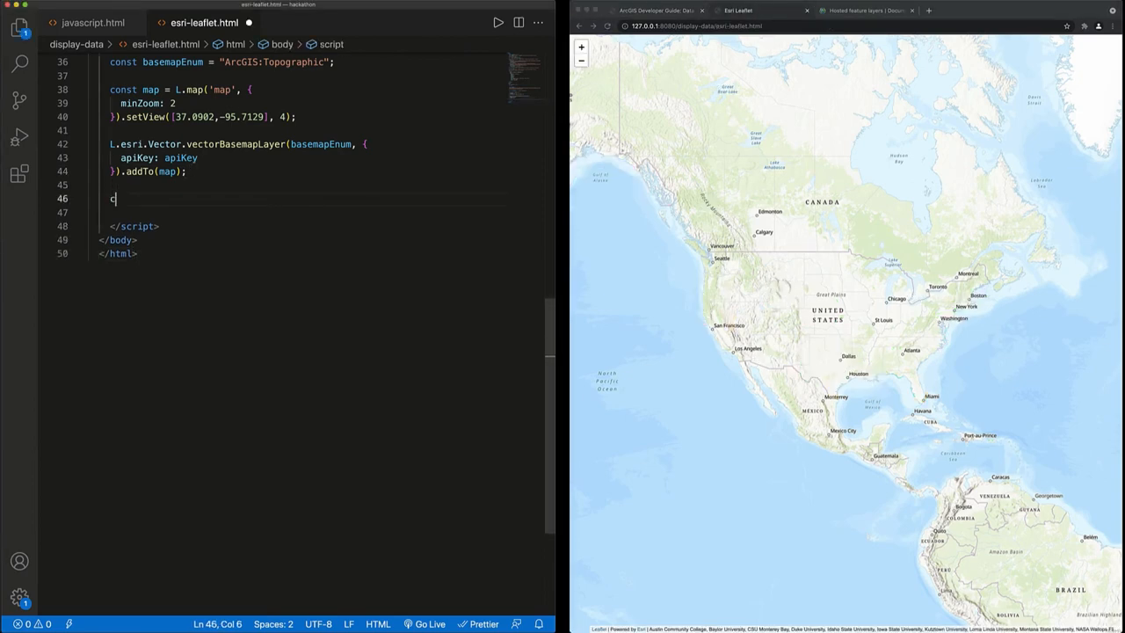
text(onst weather =)
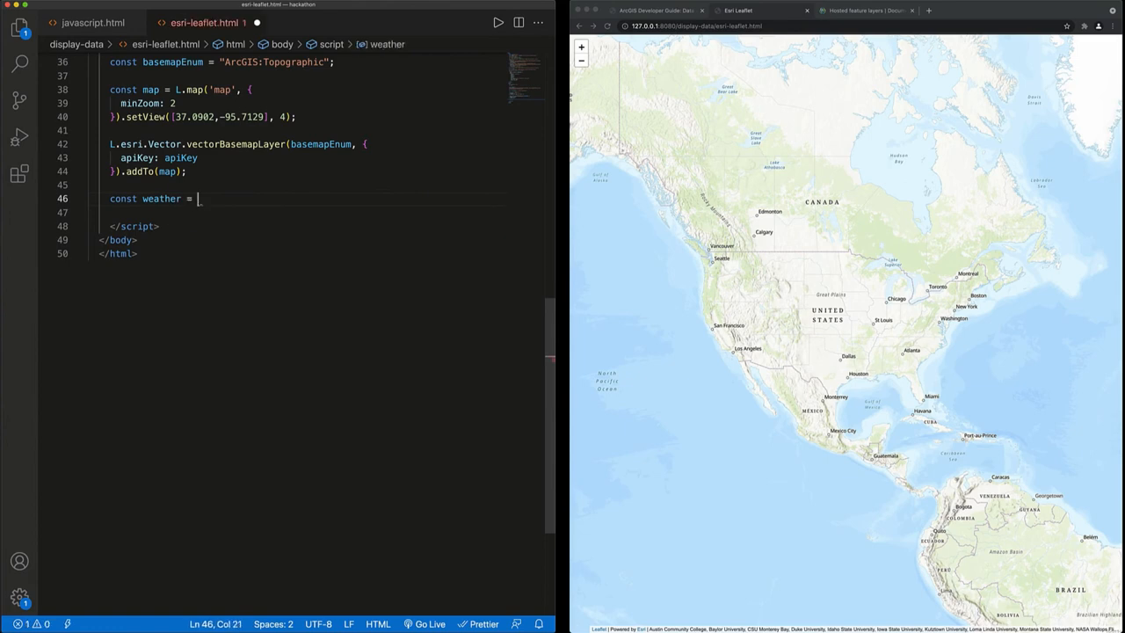
text(L.esri.featureLayer()
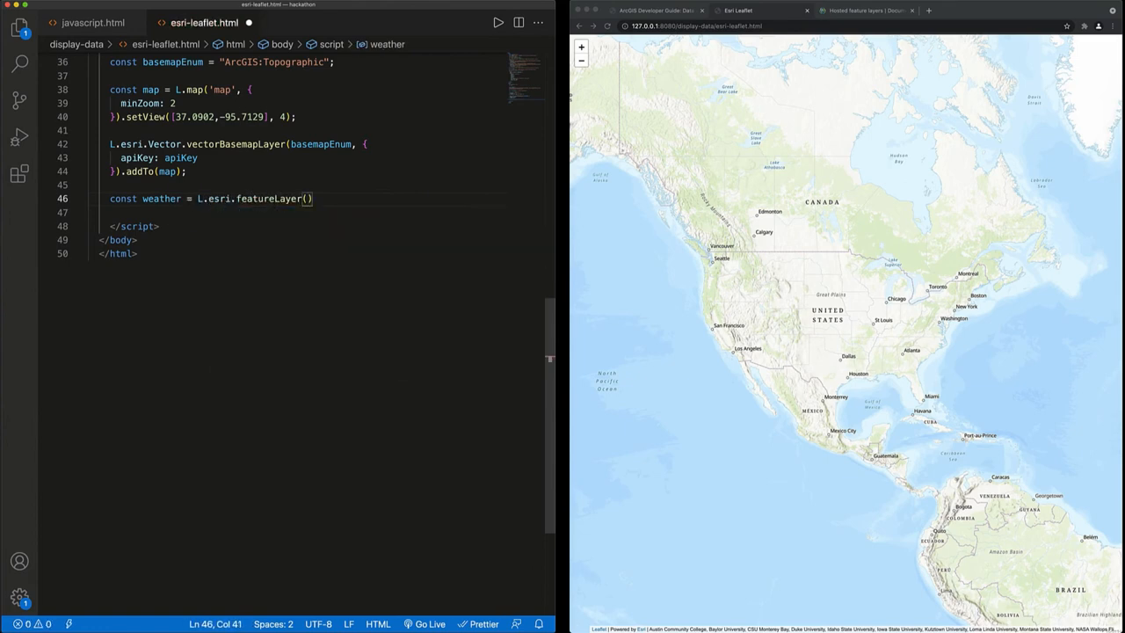
text(url)
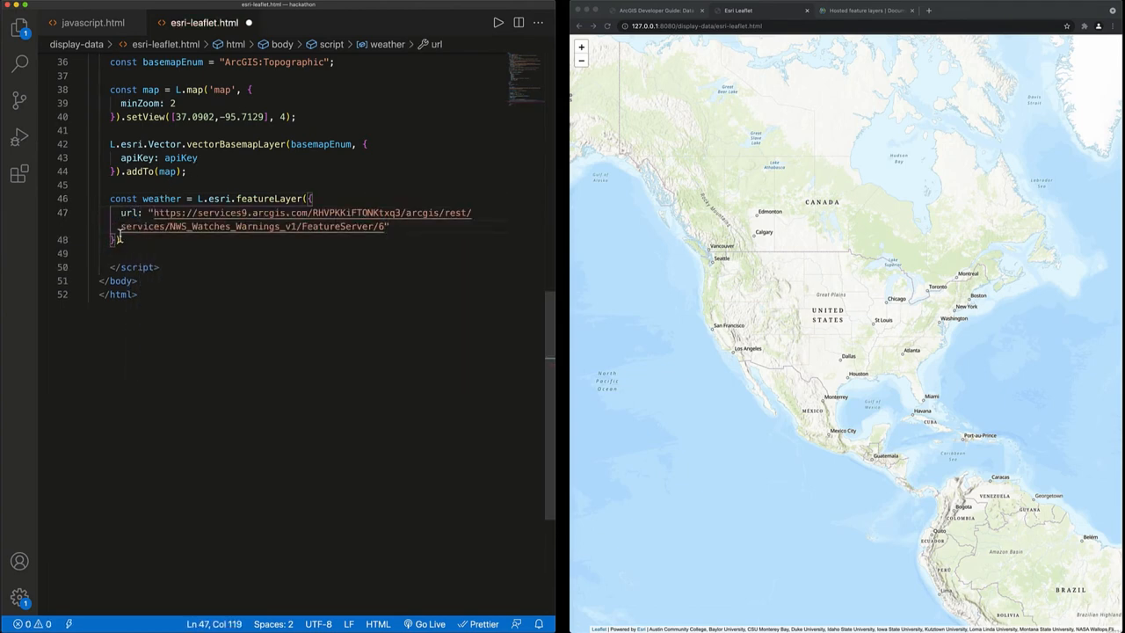
text(.addTo(map)
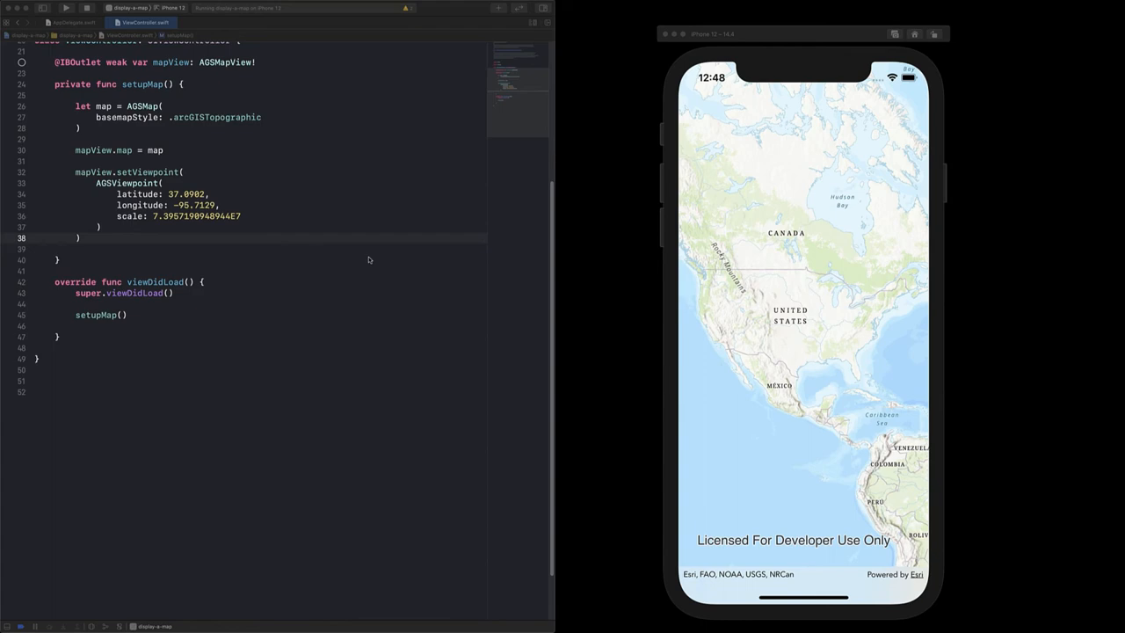
mouse_move(562, 267)
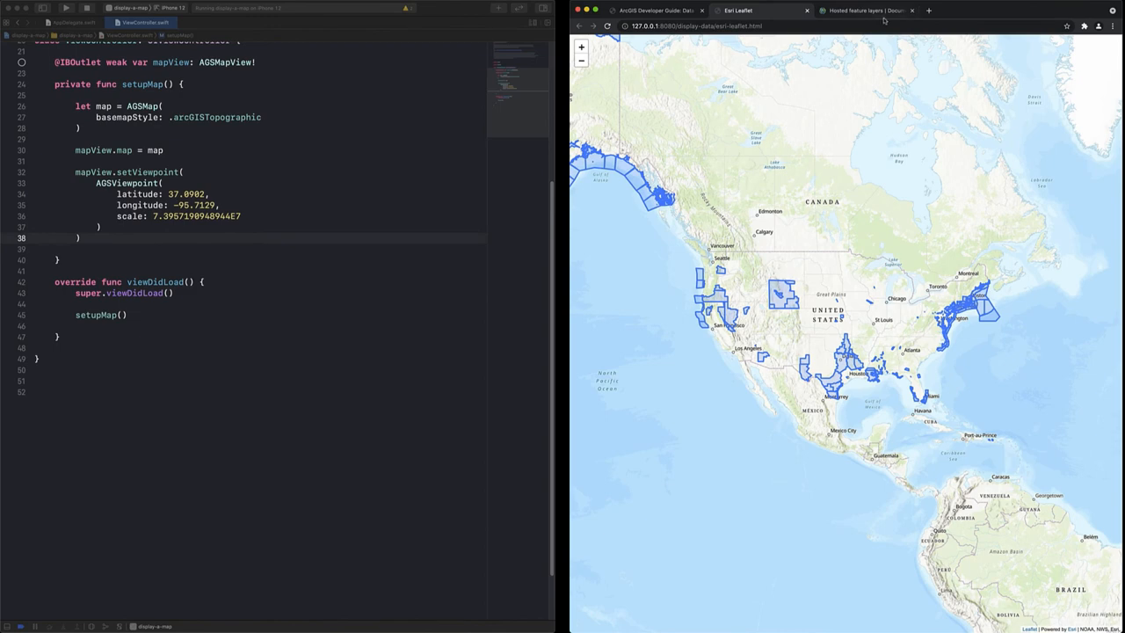
Turn the docs' AGSFeatureLayer snippet into weatherLayer and add it to map.operationalLayers.
click(865, 11)
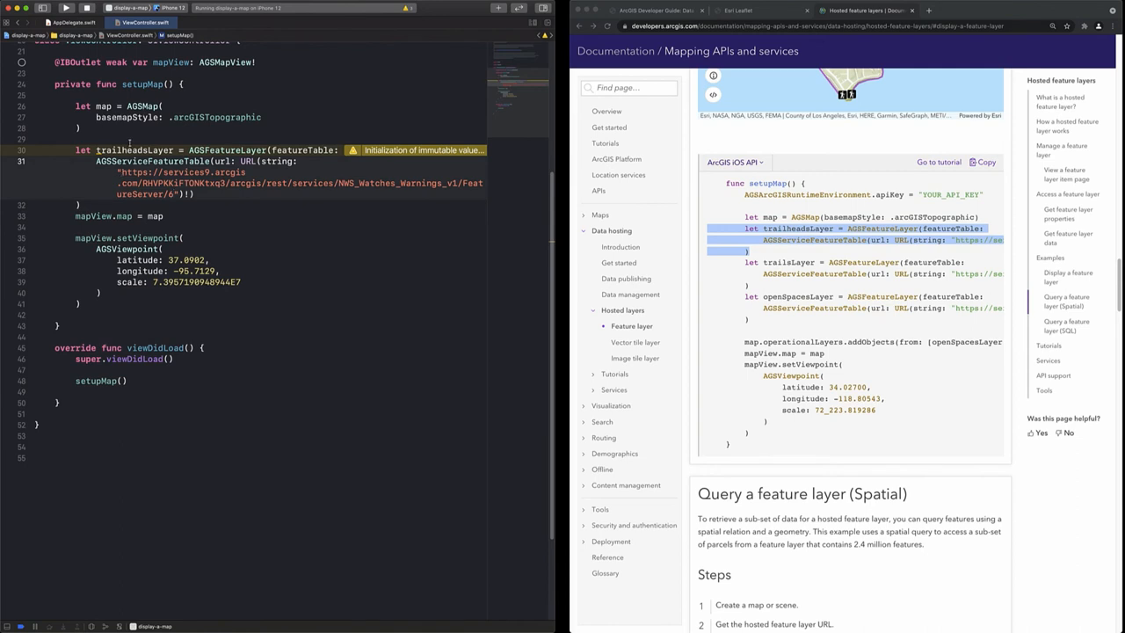
double_click(121, 149)
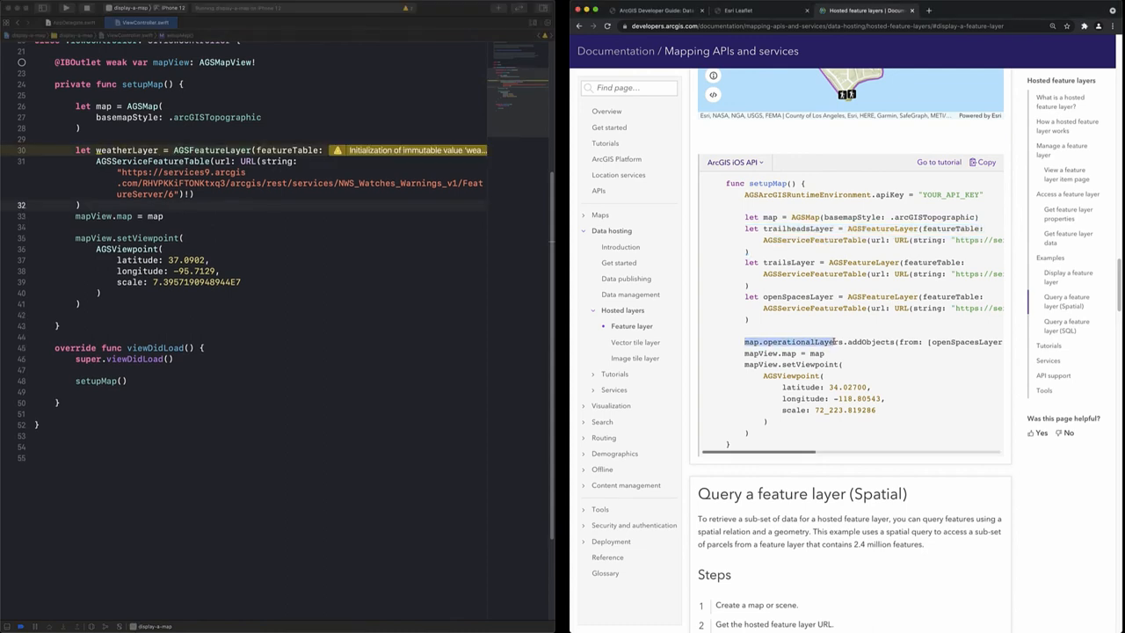
text(map.)
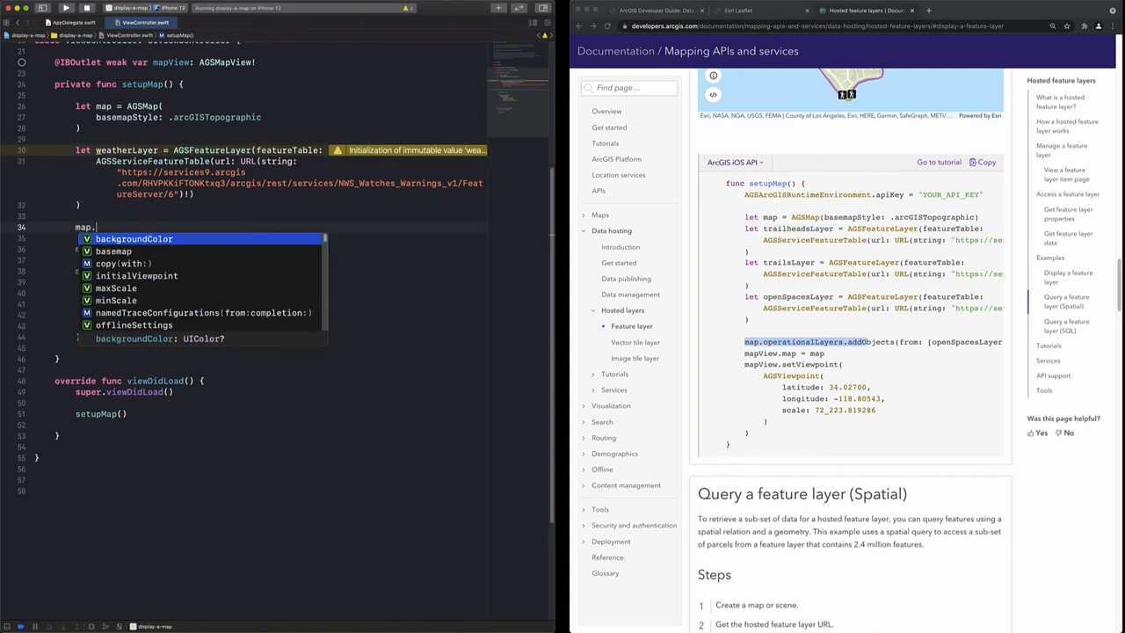
text(operationalLayers.addObjects(from: [Any)
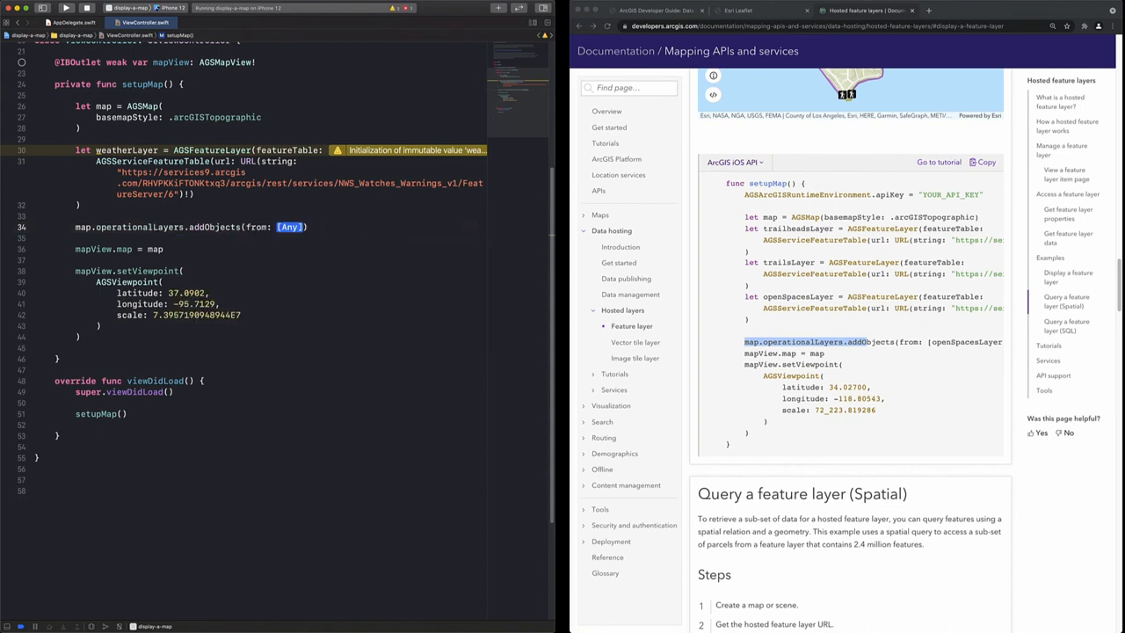
text(weathe)
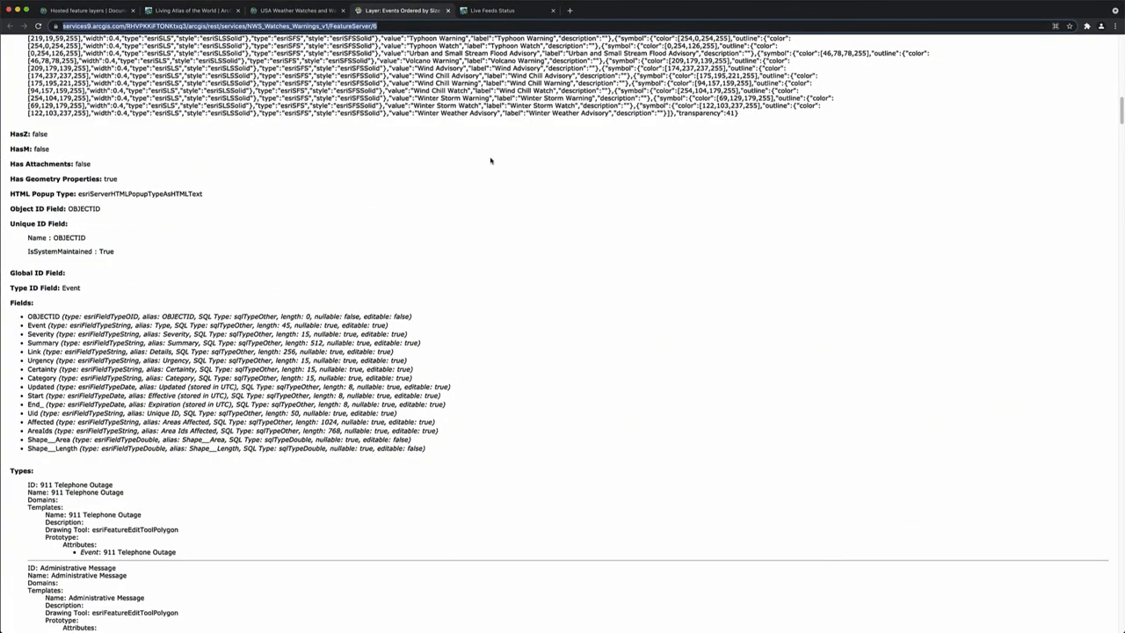
Switch back to the Hosted feature layers documentation tab showing the ArcGIS JS API trailheads sample.
click(86, 9)
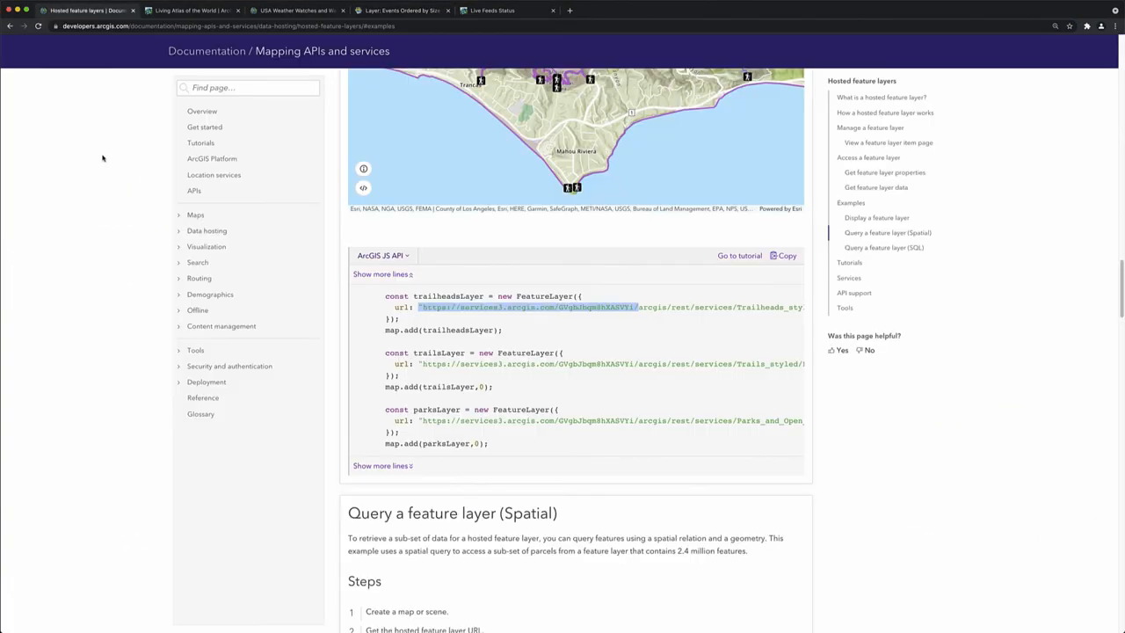